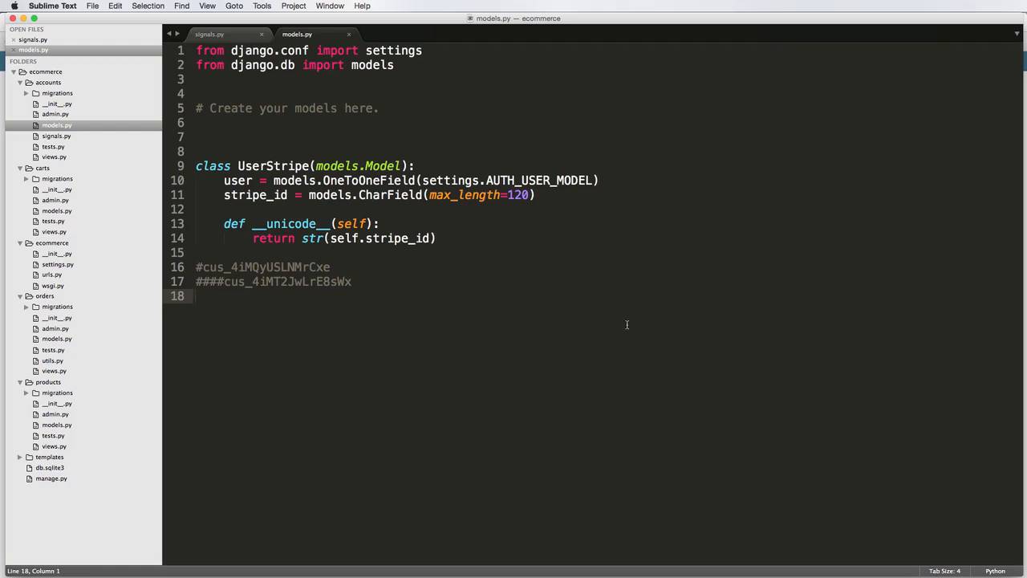
mouse_move(432, 331)
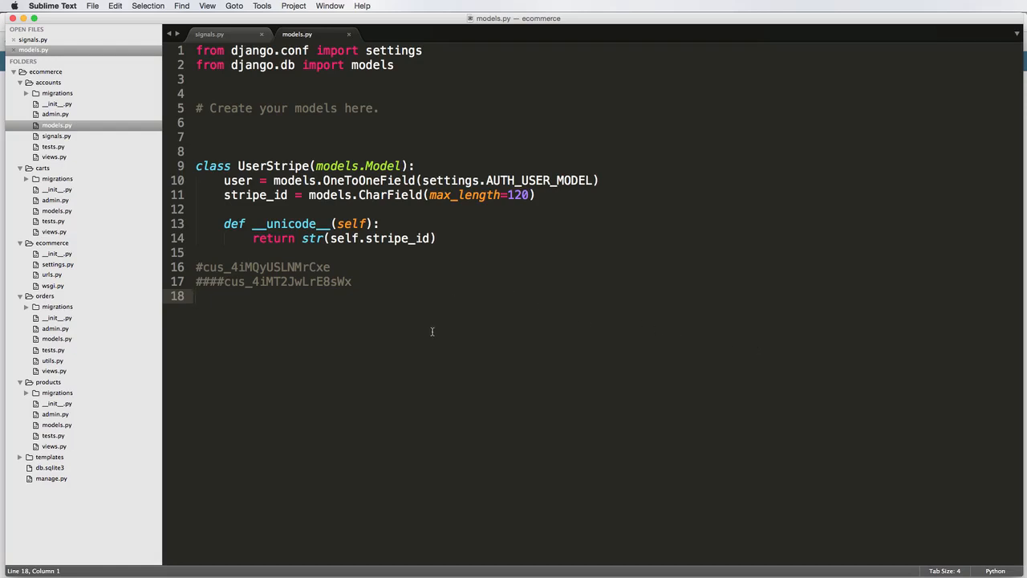
Step: Add print "SOMETHING" as the first statement of get_or_create_stripe in signals.py
click(282, 109)
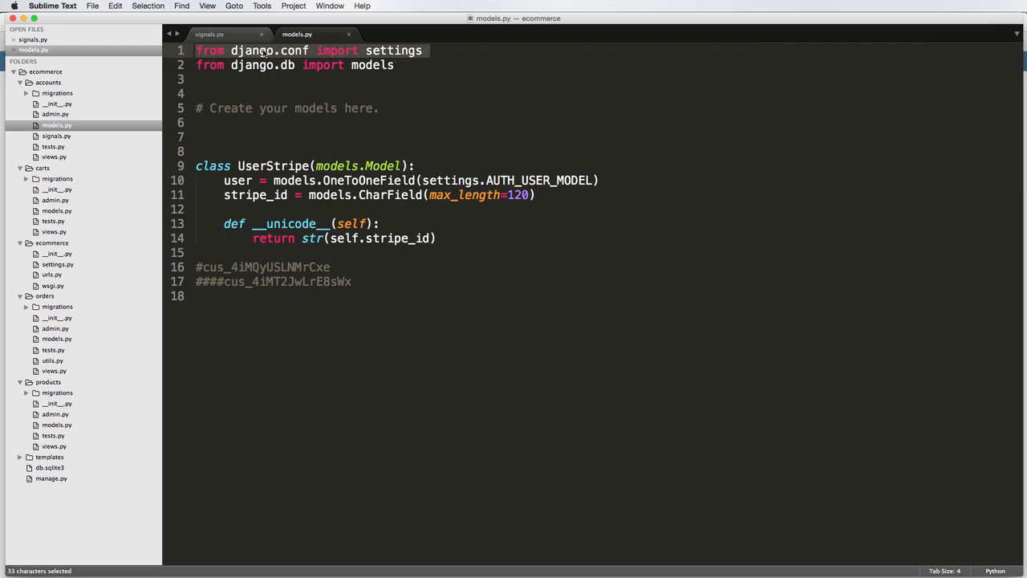
mouse_move(361, 50)
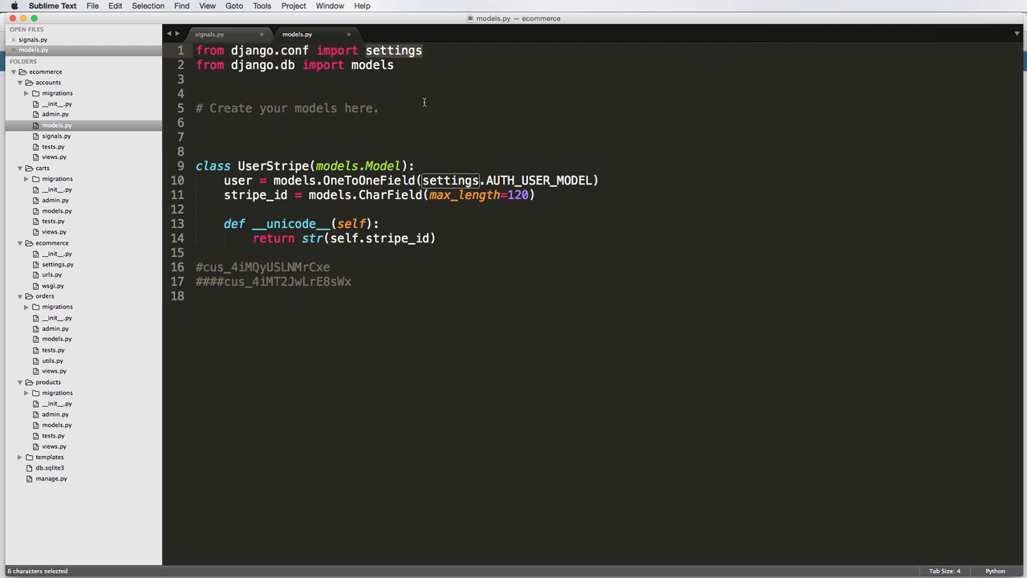
mouse_move(557, 148)
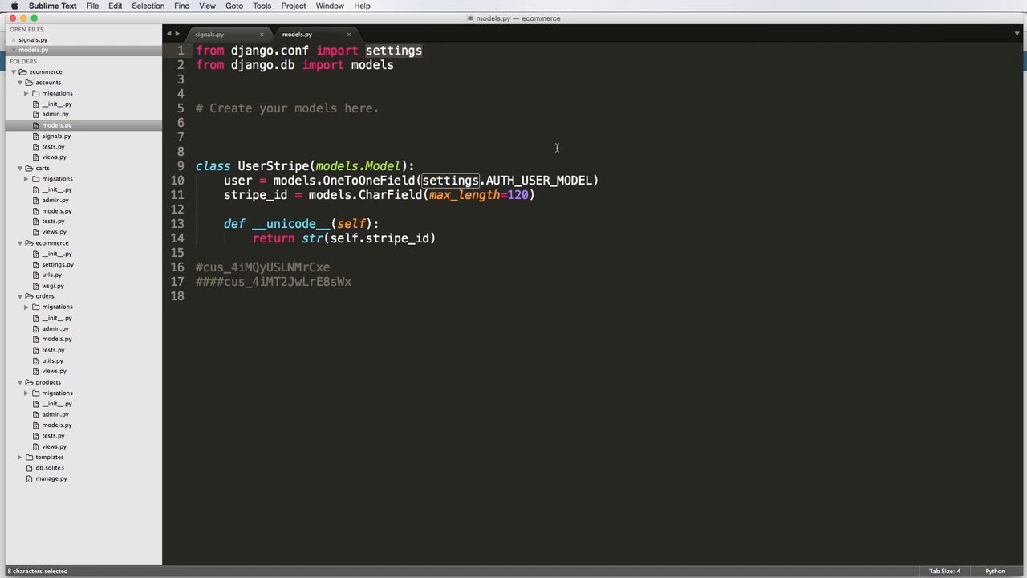
mouse_move(456, 118)
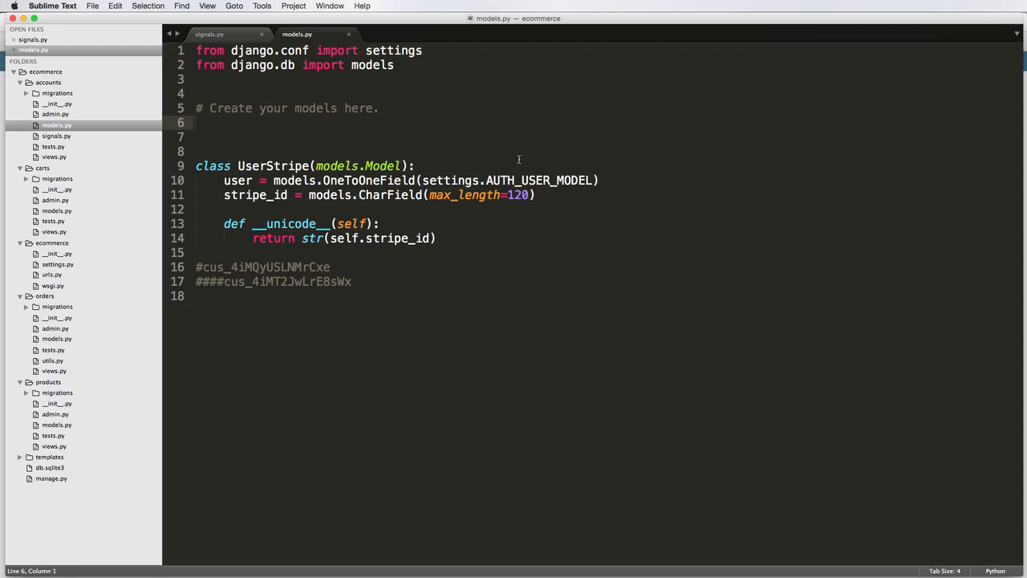
mouse_move(549, 273)
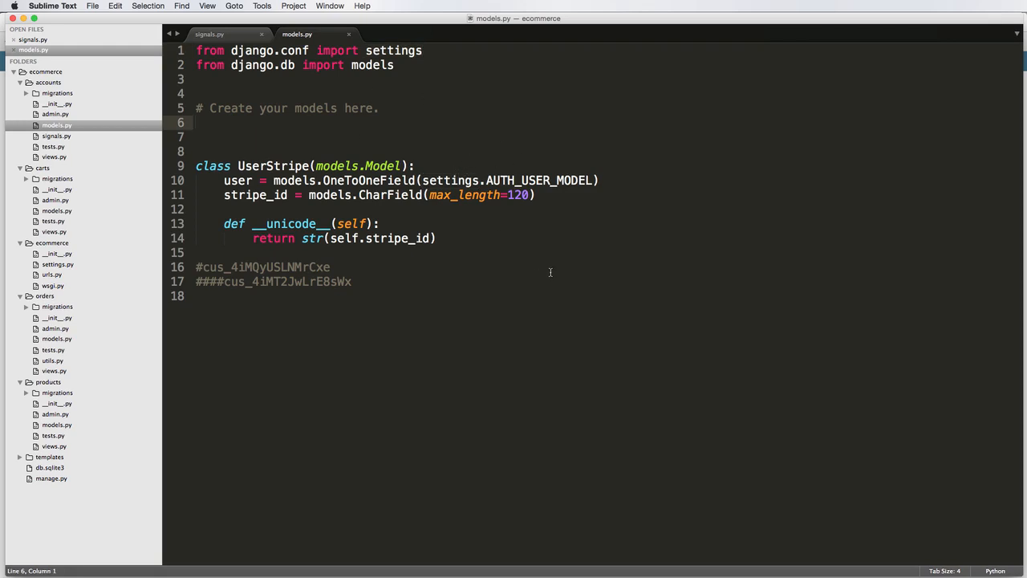
click(208, 34)
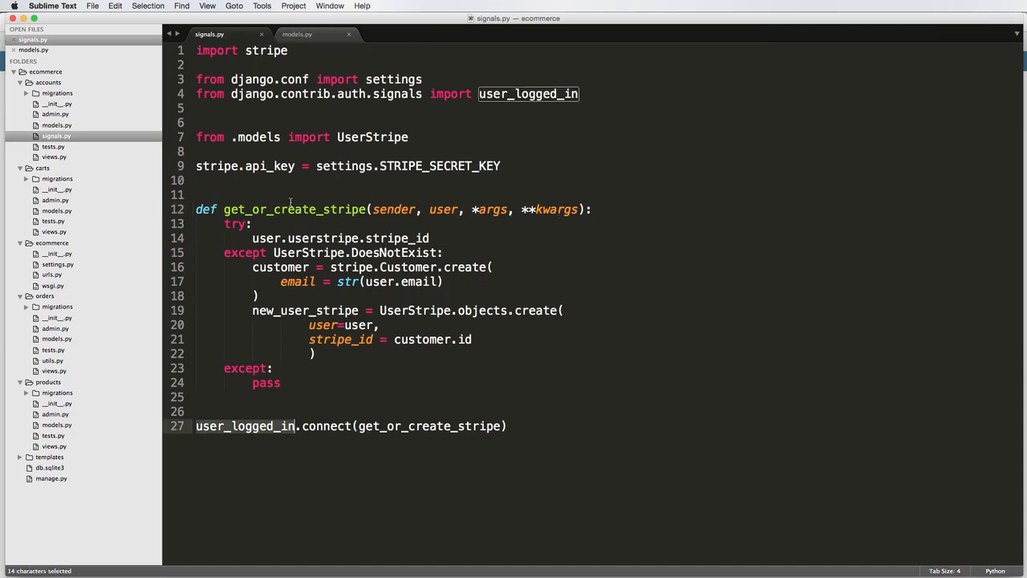
double_click(296, 208)
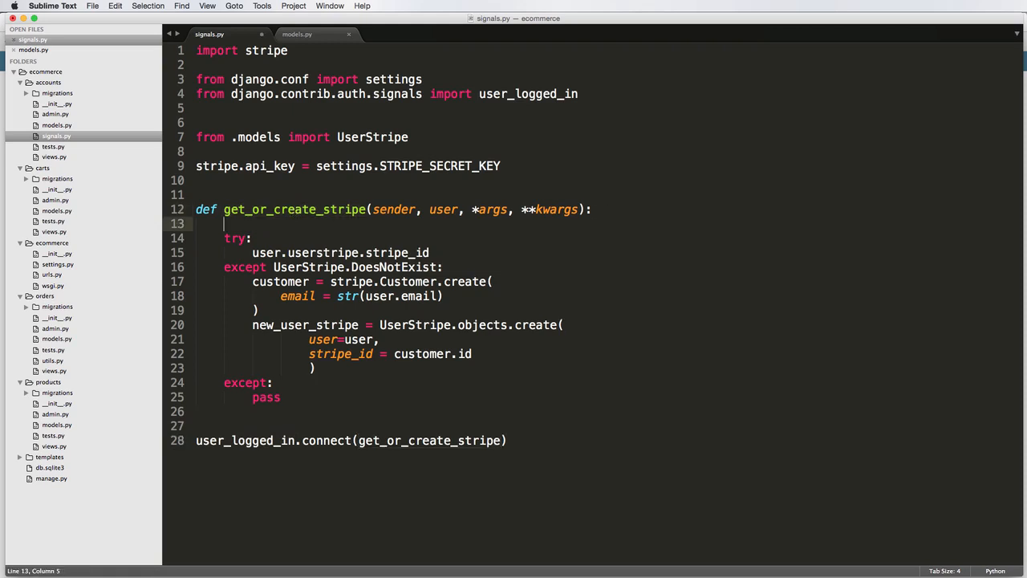
text(print "SOMETHING")
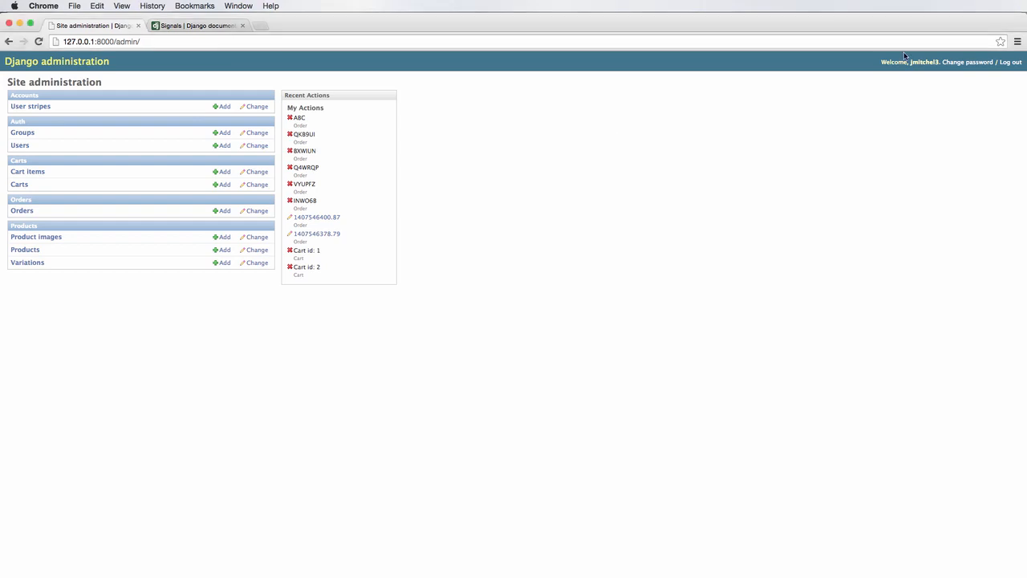
Step: Log out of the Django admin site and return to the editor
click(1012, 61)
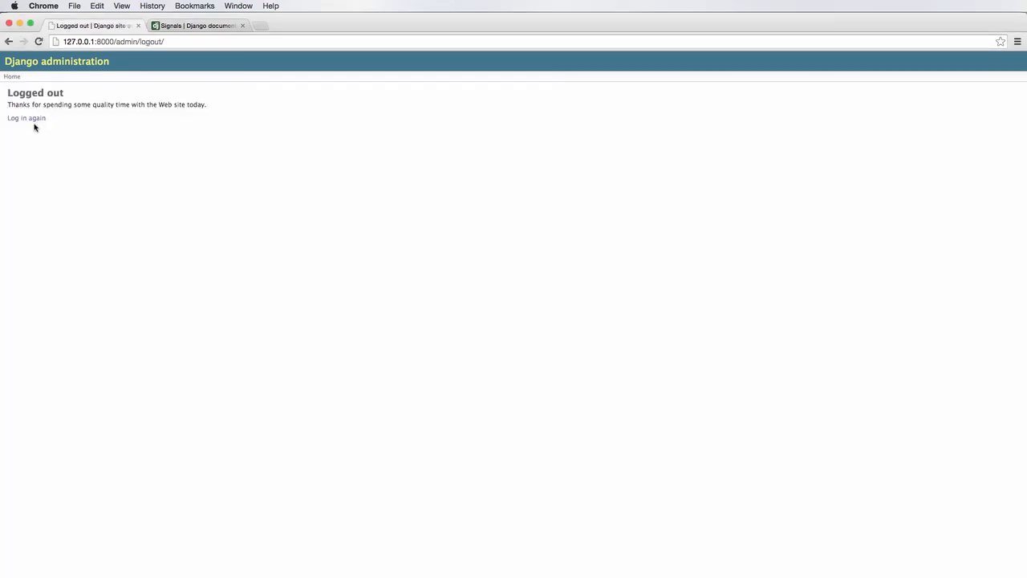
click(26, 119)
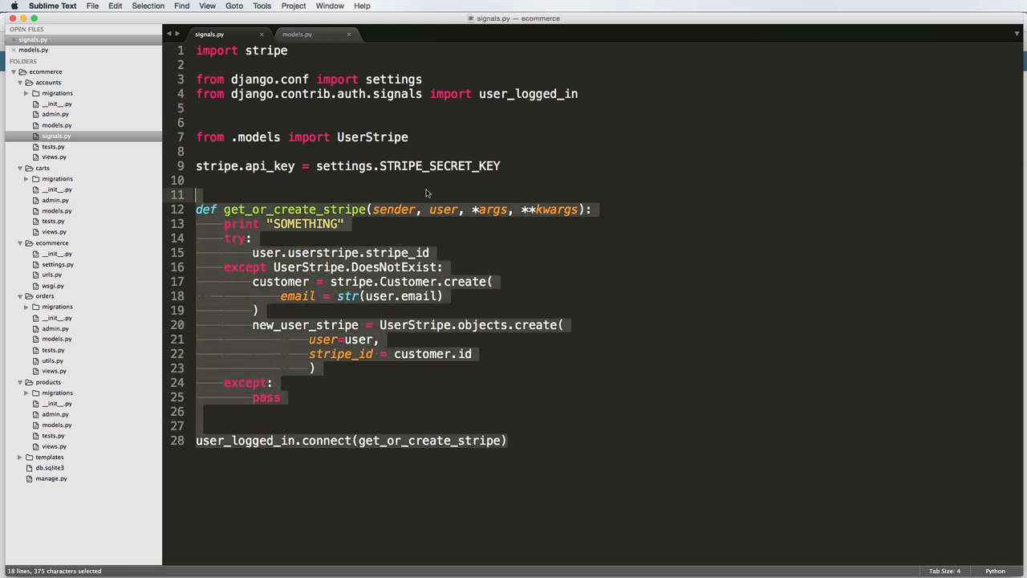
Step: Add 'import signals' to the accounts app's __init__.py and save it
click(626, 283)
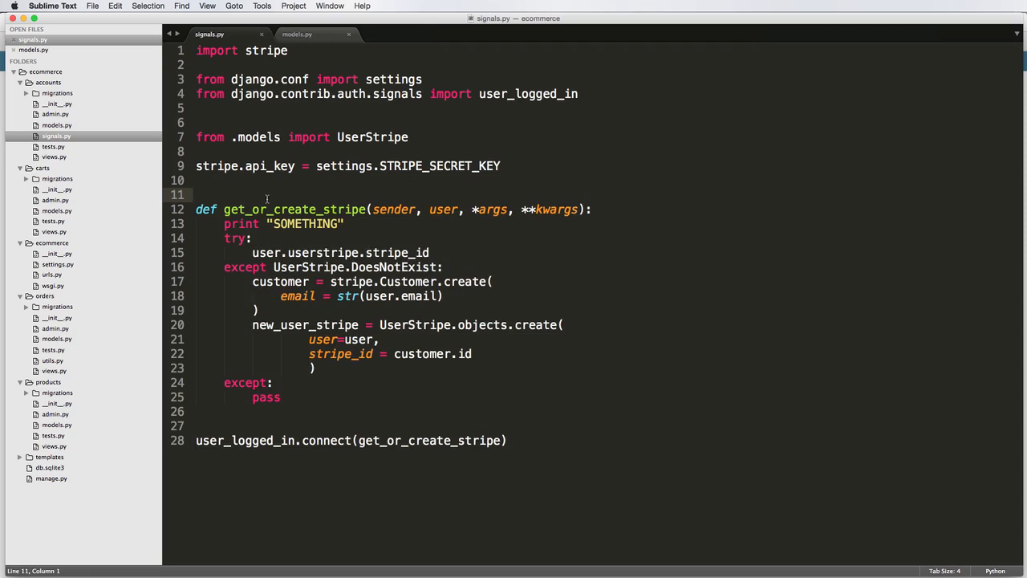
click(57, 103)
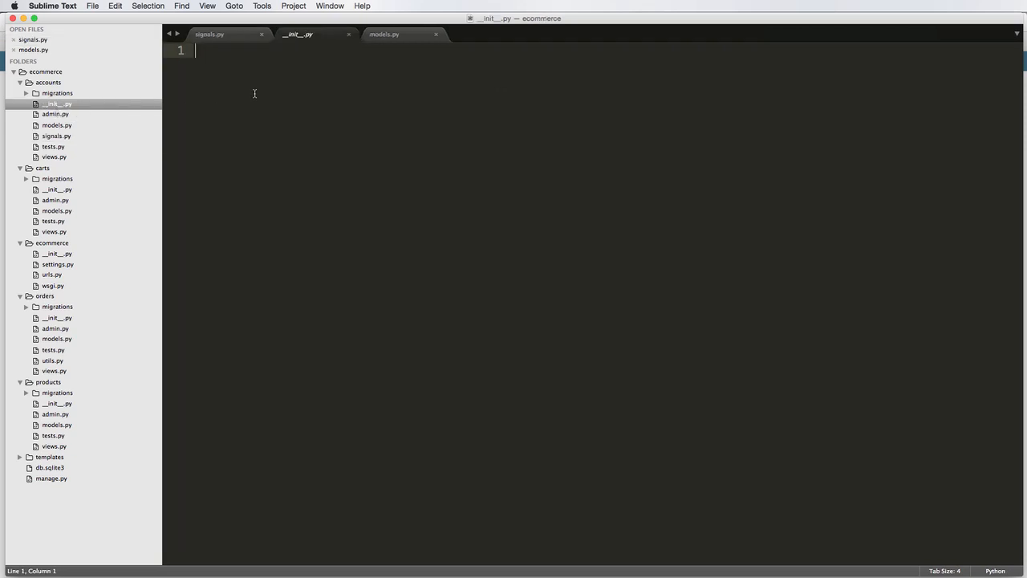
text(import sig)
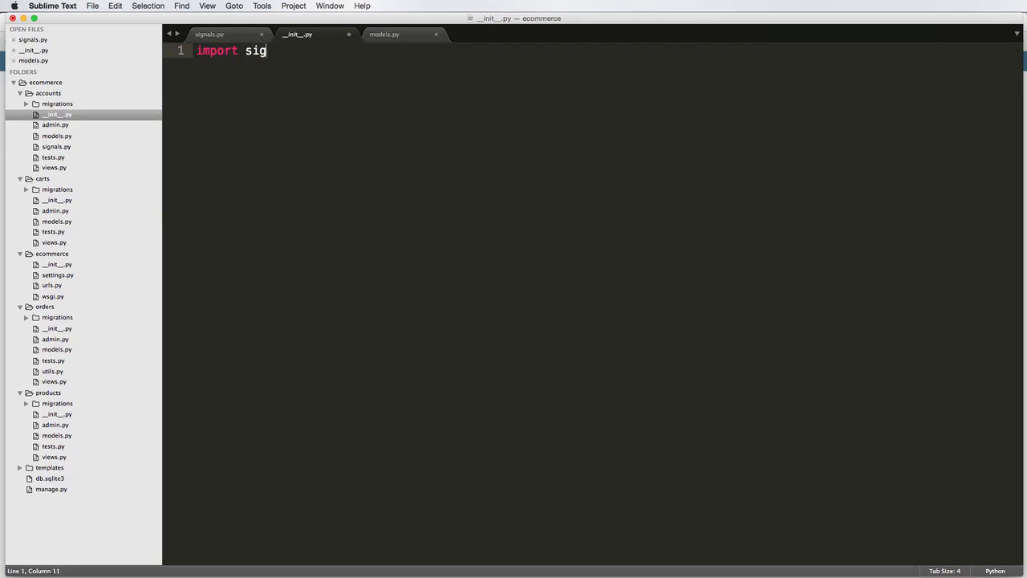
text(nals)
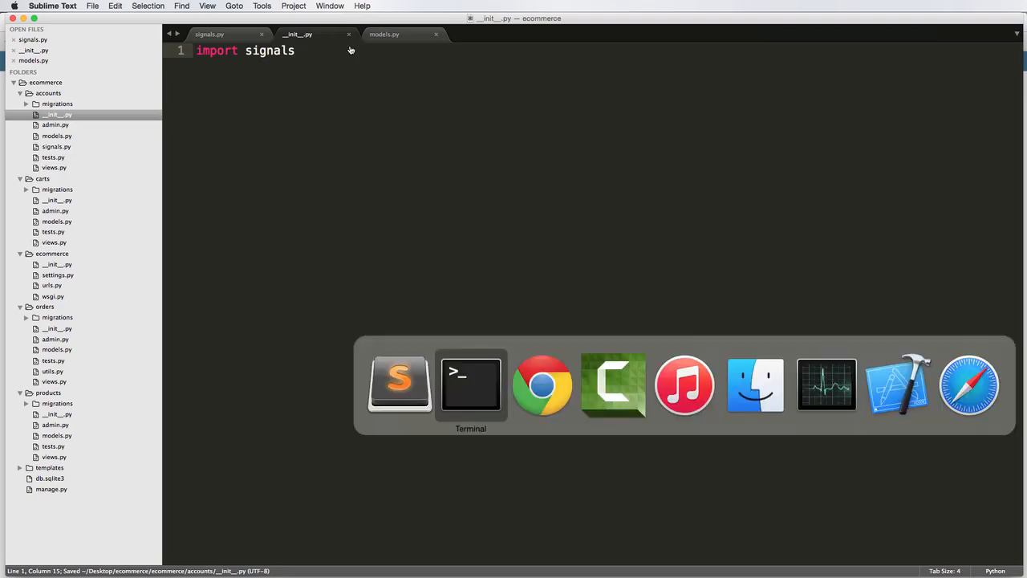
Step: Log back in to the Django admin to reach site administration, then return to signals.py
click(543, 385)
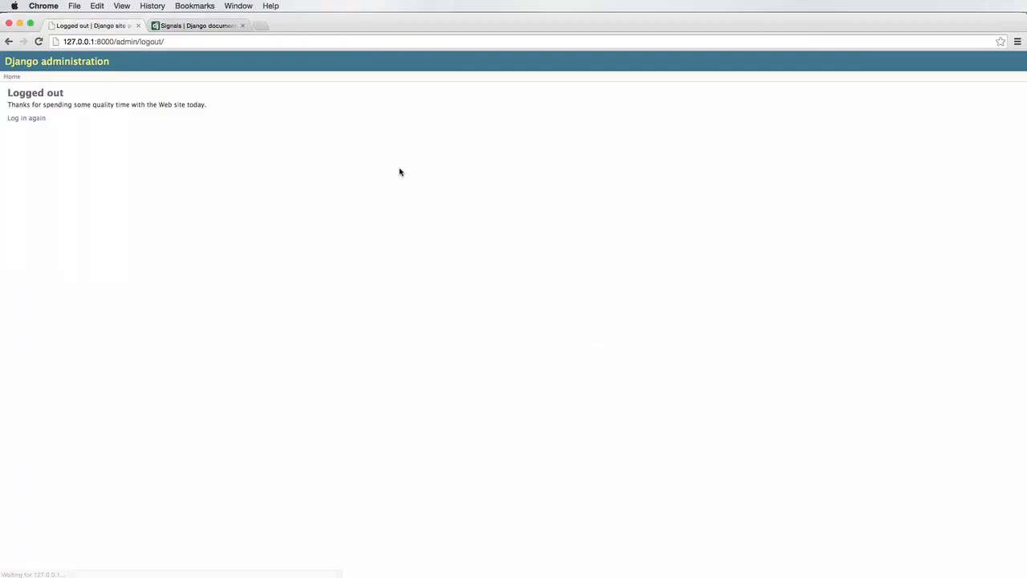
click(26, 118)
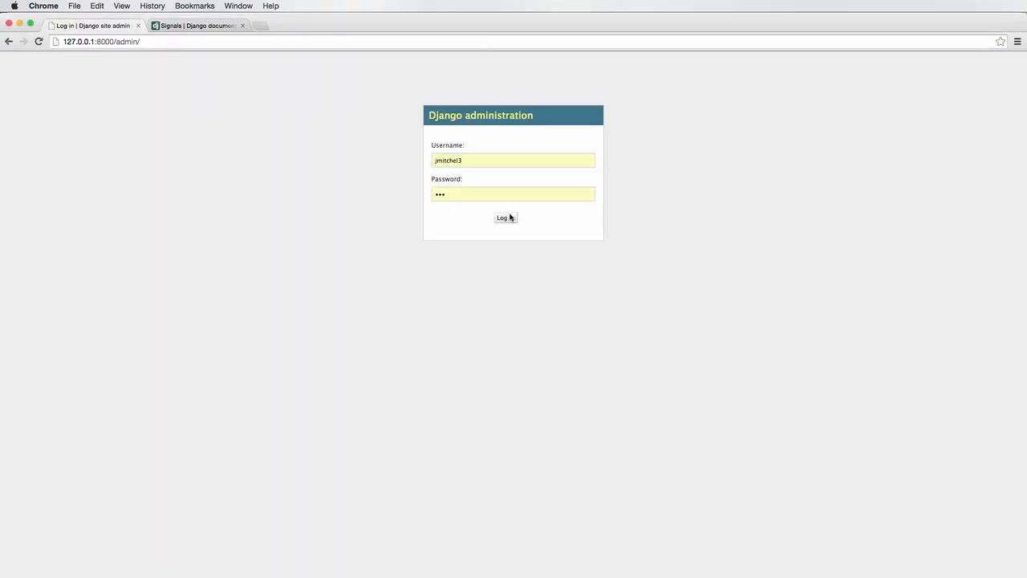
click(504, 219)
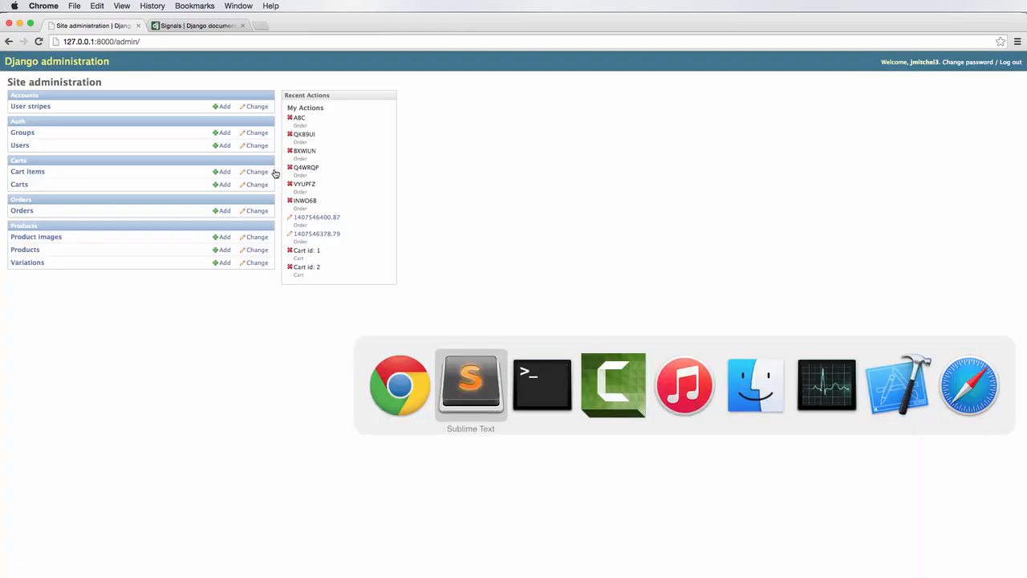
click(542, 385)
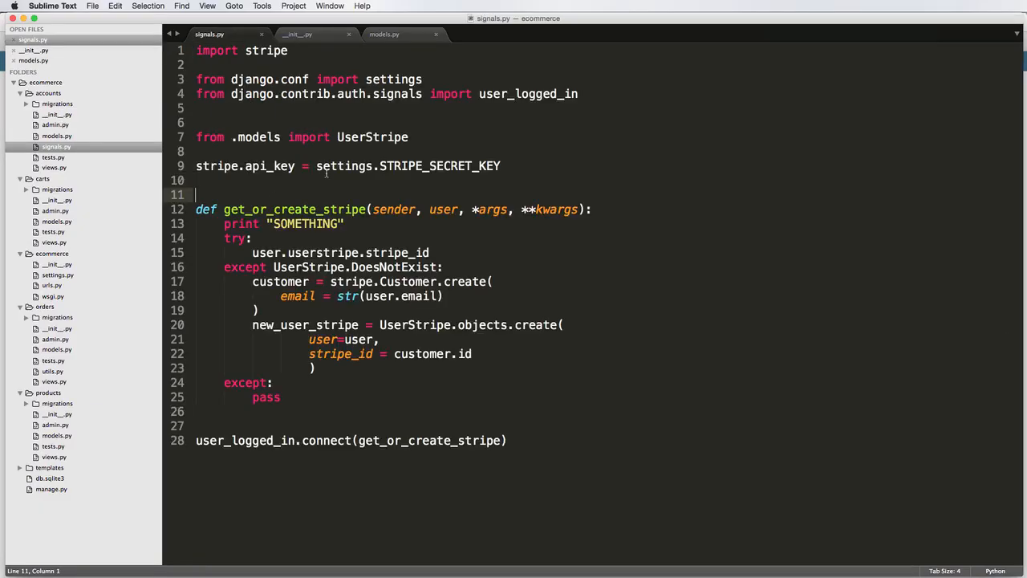
Step: Print user.userstripe.stripe_id inside the try block instead of "SOMETHING"
text(p)
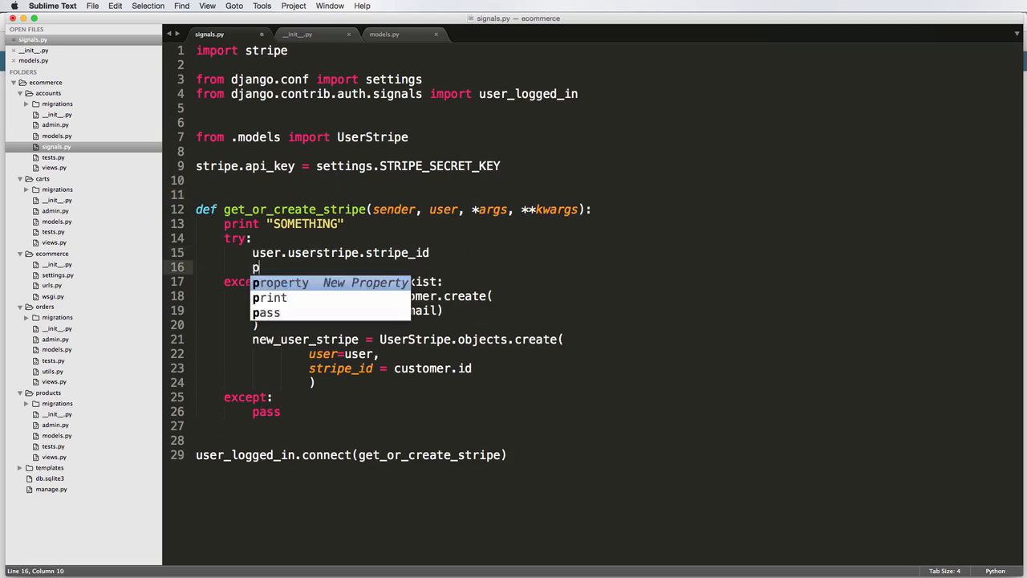
text(rint user.us)
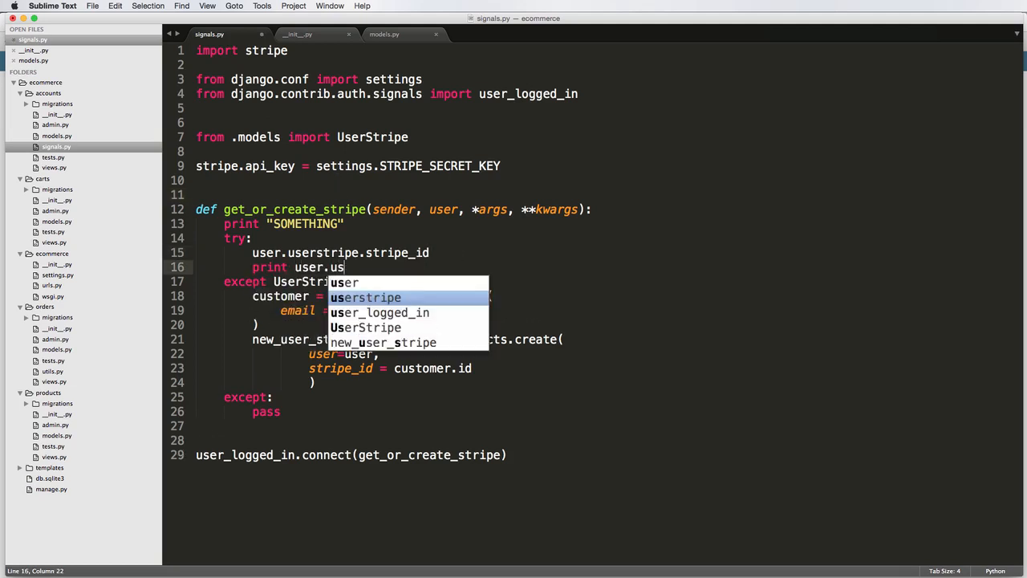
text(erstripe.stripe_id)
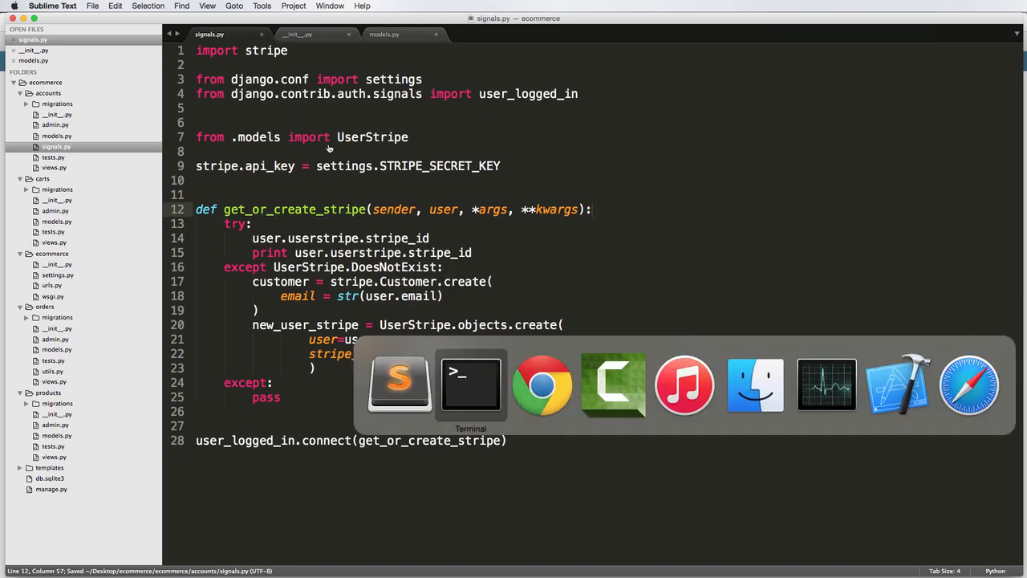
Step: Log back in to the admin and check the dev server log for the Stripe customer id
click(542, 384)
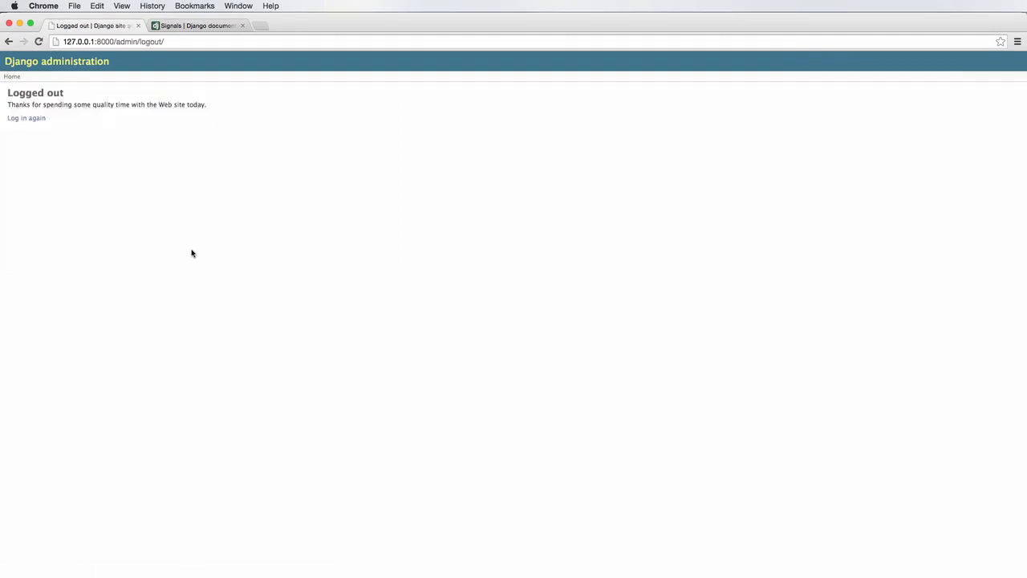
click(25, 119)
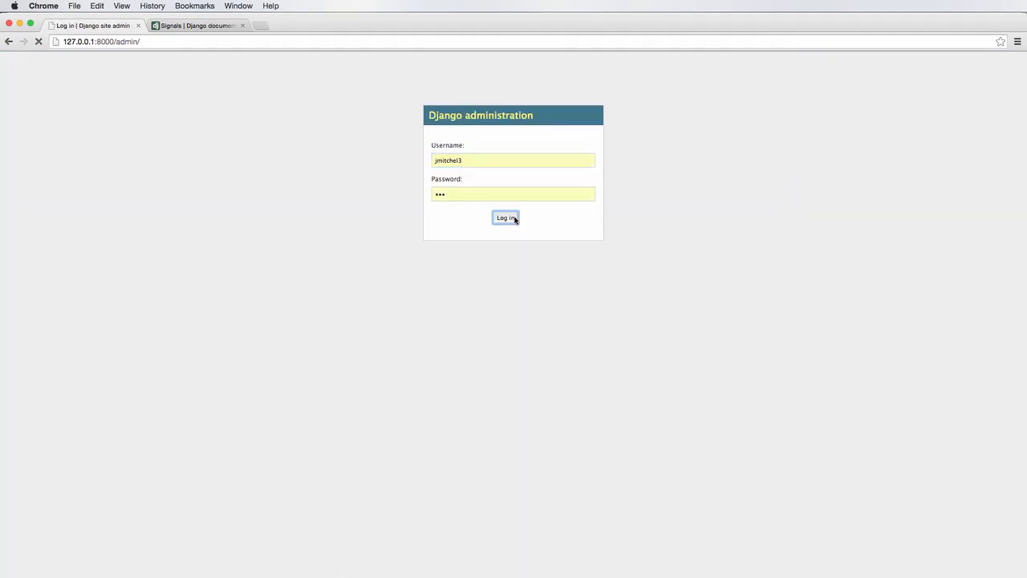
click(504, 218)
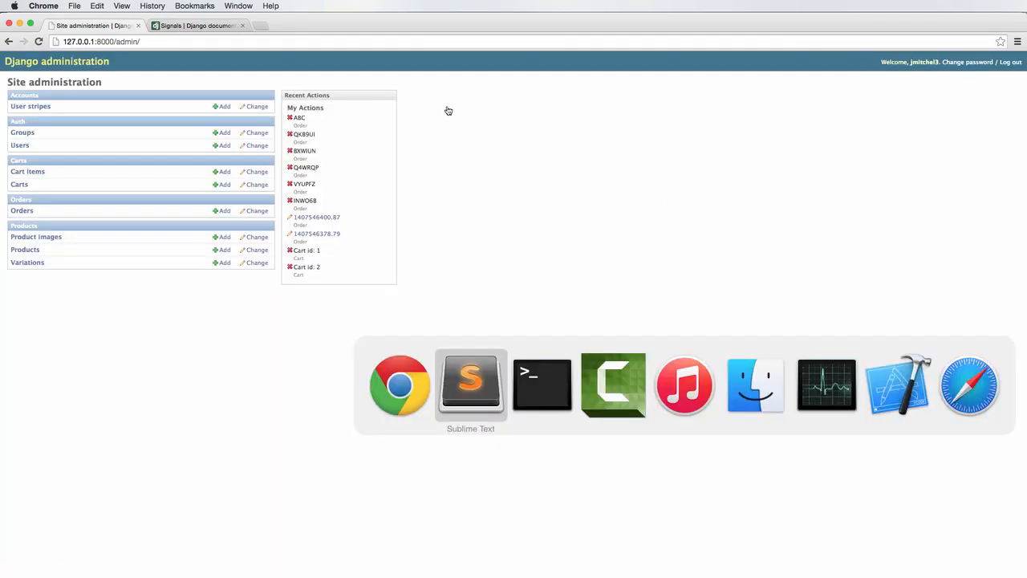
click(543, 385)
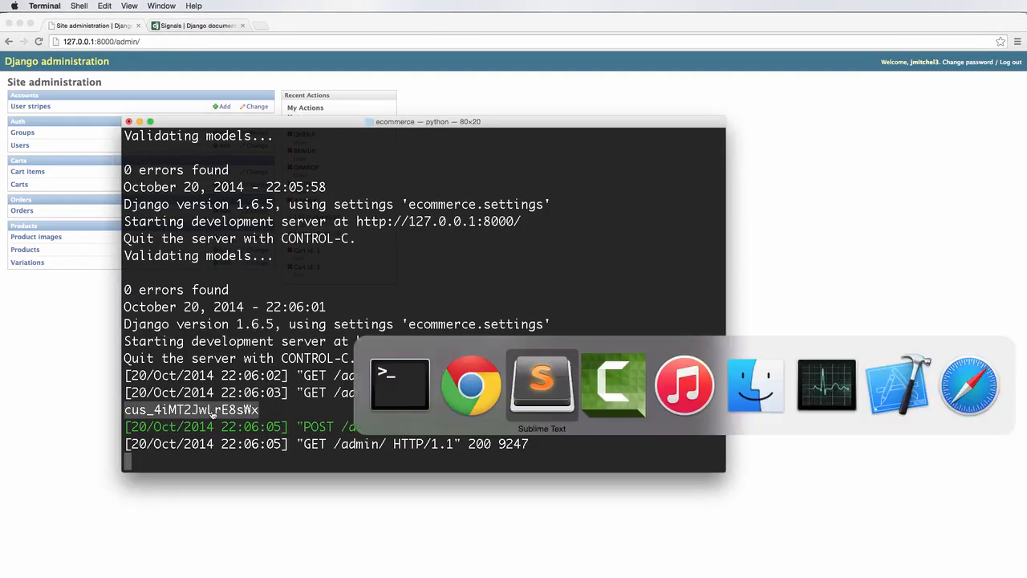
click(542, 385)
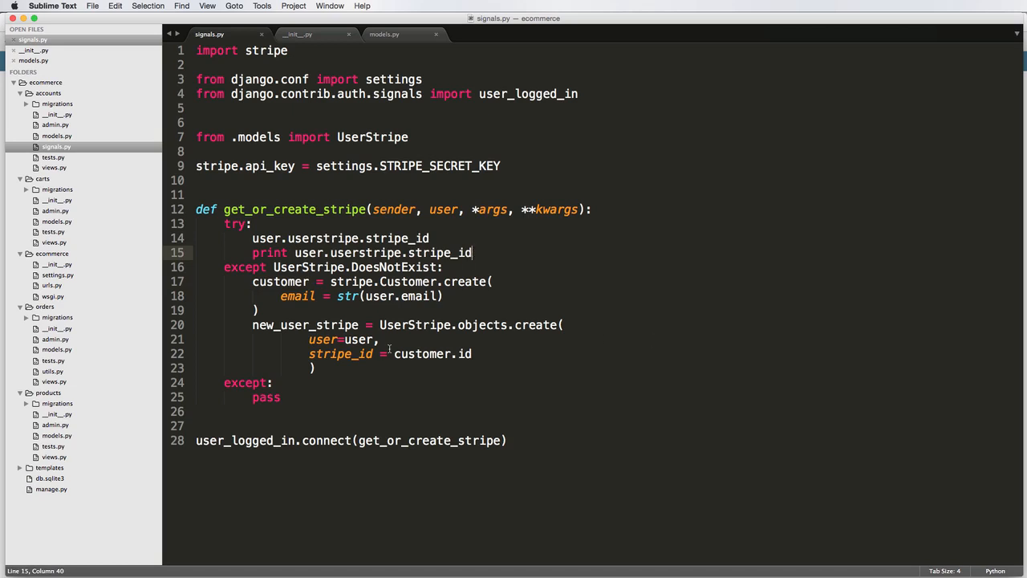
mouse_move(400, 379)
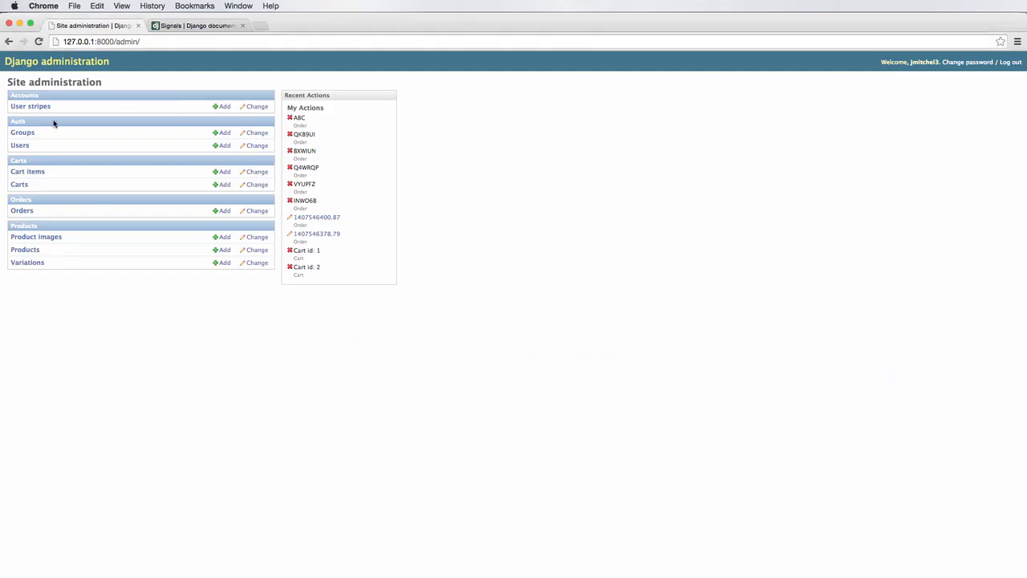
Step: View the user stripe records, then remove the stripe_id debug print from get_or_create_stripe
click(31, 106)
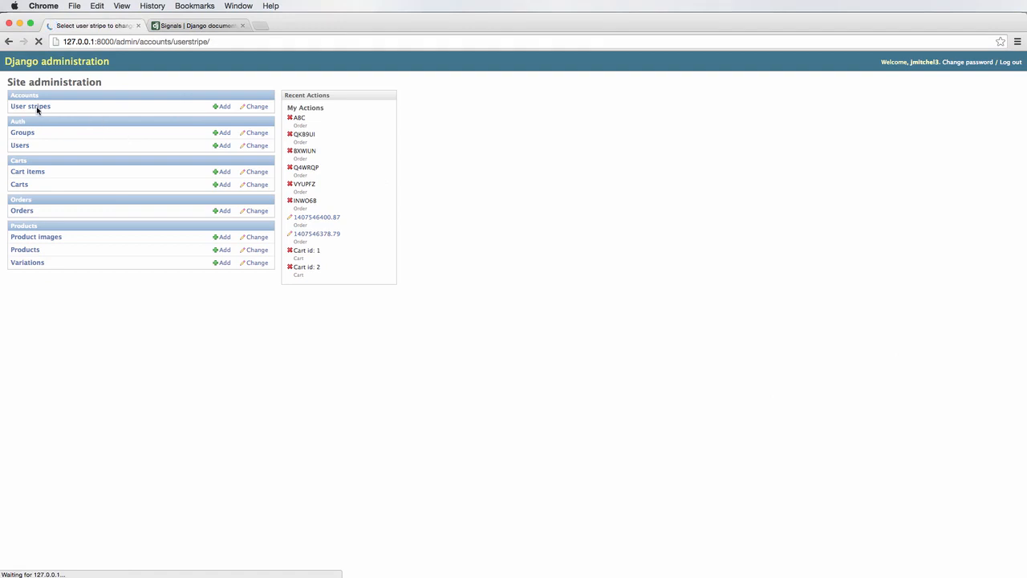
click(31, 106)
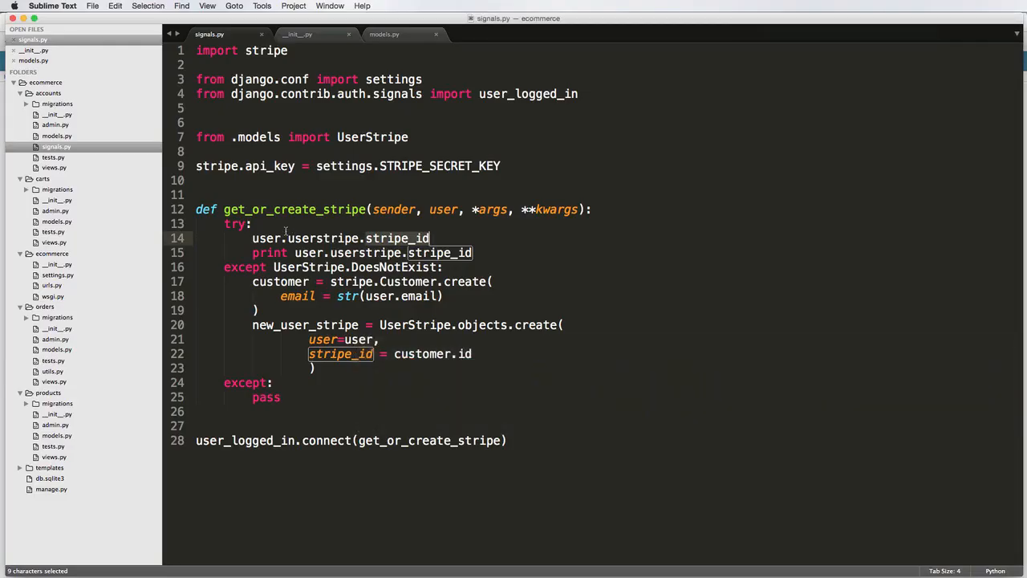
click(324, 267)
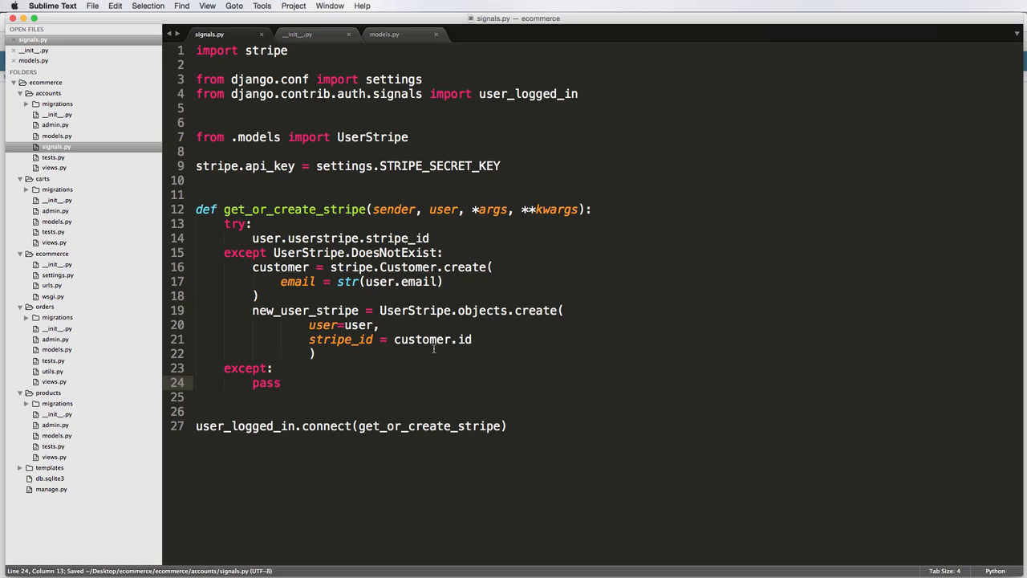
mouse_move(302, 3)
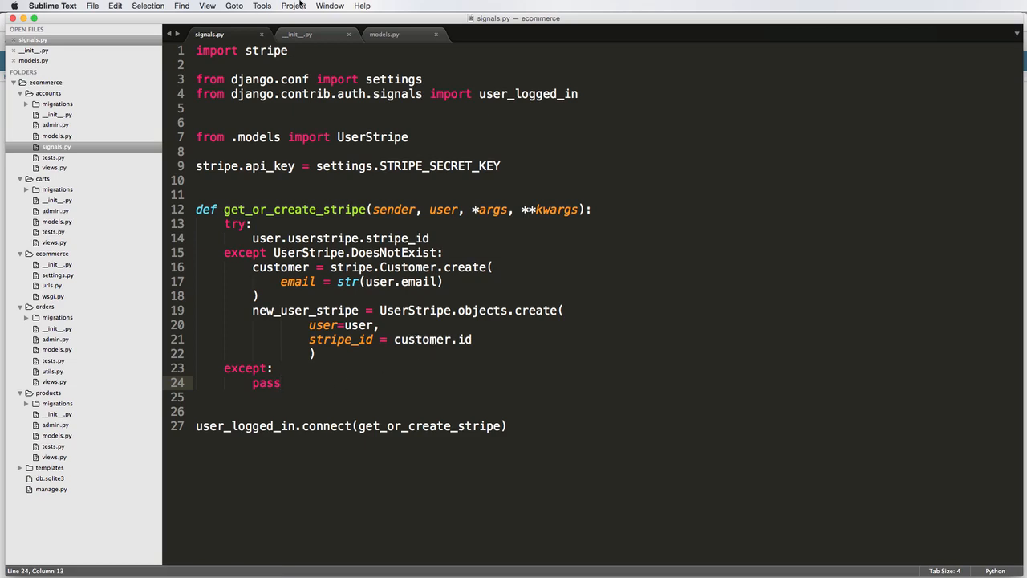
Step: Switch to the accounts models.py showing the UserStripe model
click(384, 34)
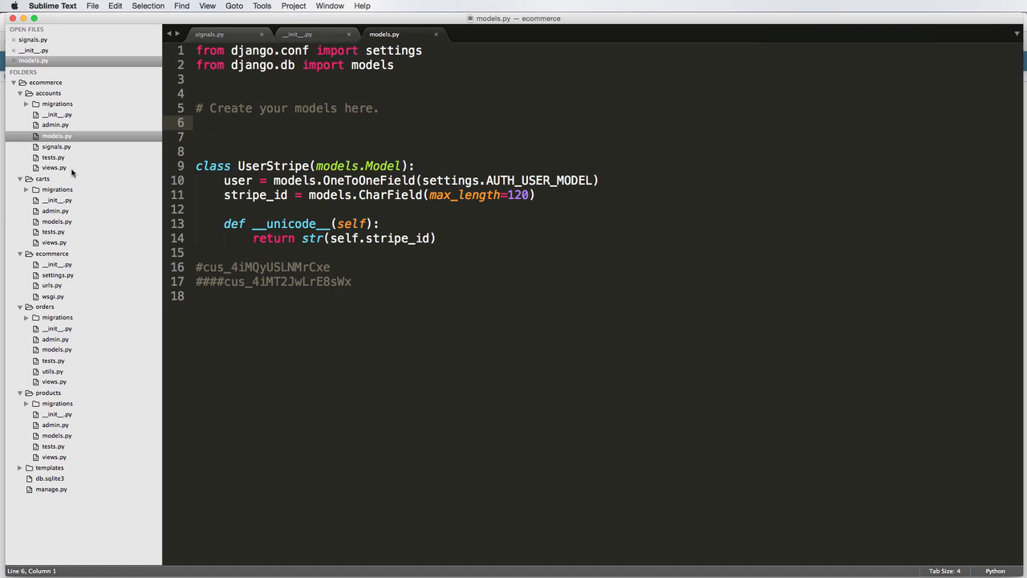
mouse_move(80, 231)
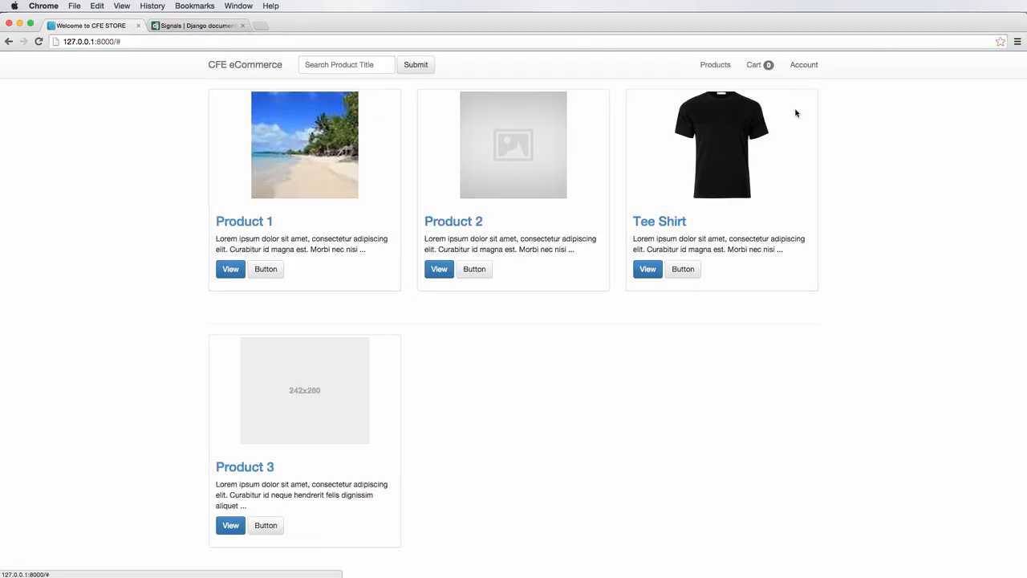
mouse_move(783, 86)
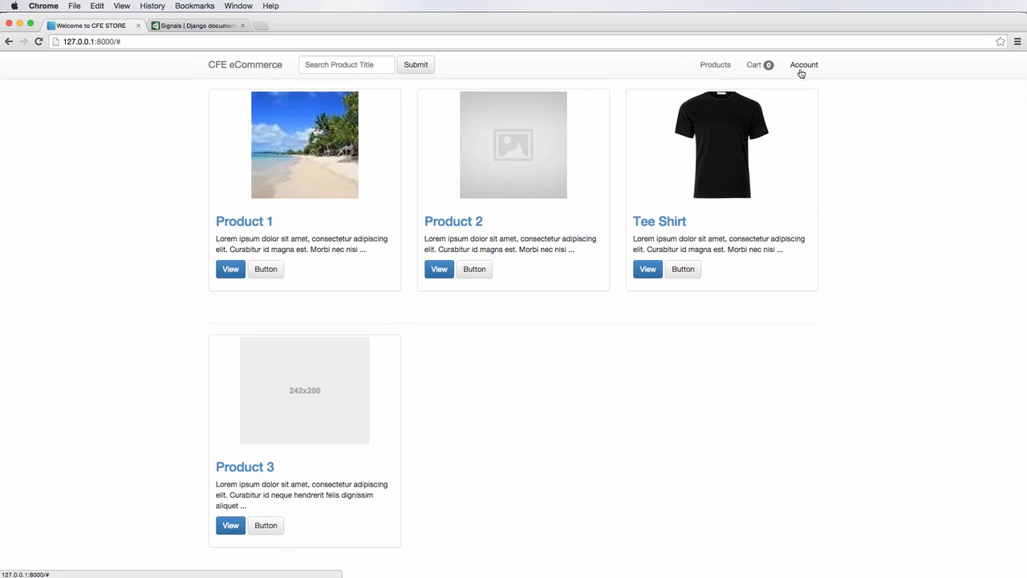
mouse_move(800, 77)
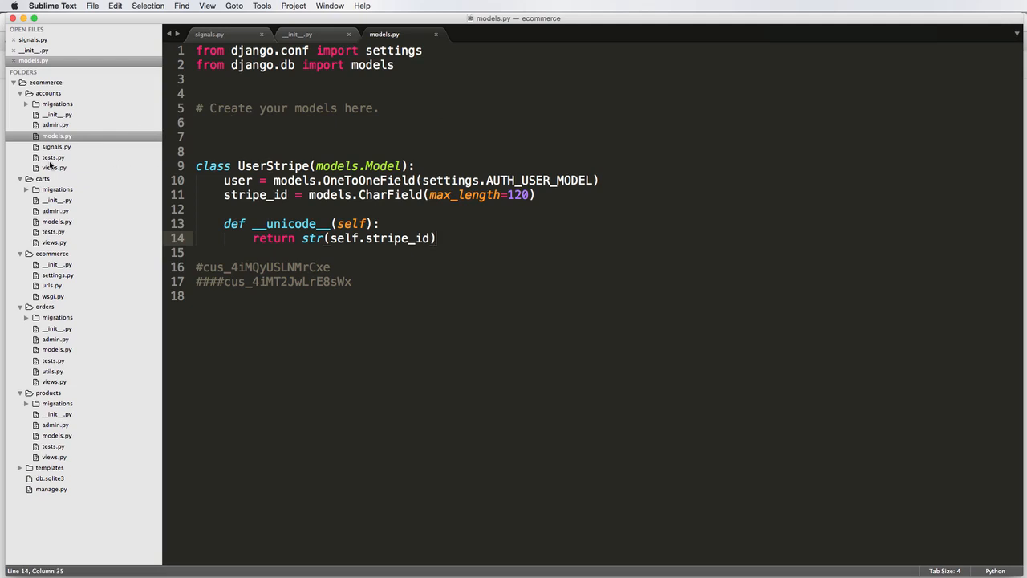
Step: In accounts views.py, add 'from django.contrib.auth import logout, login, authenticate'
click(55, 179)
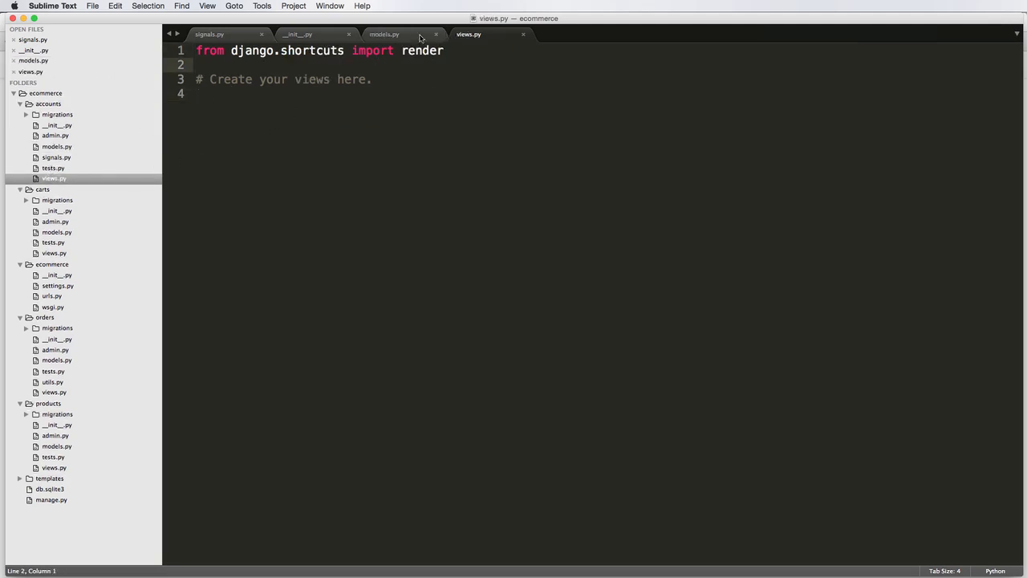
click(208, 34)
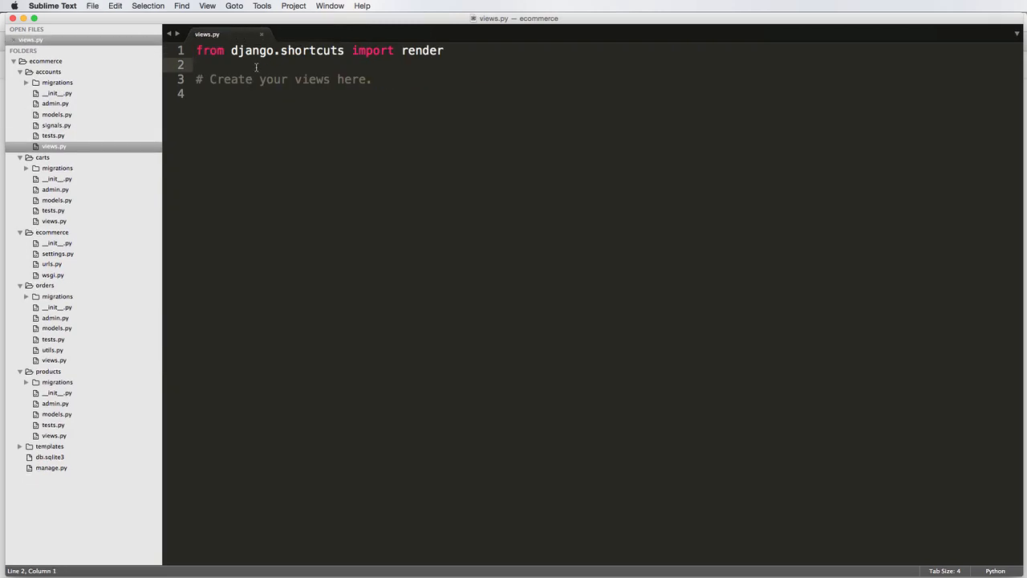
text(from django.contri)
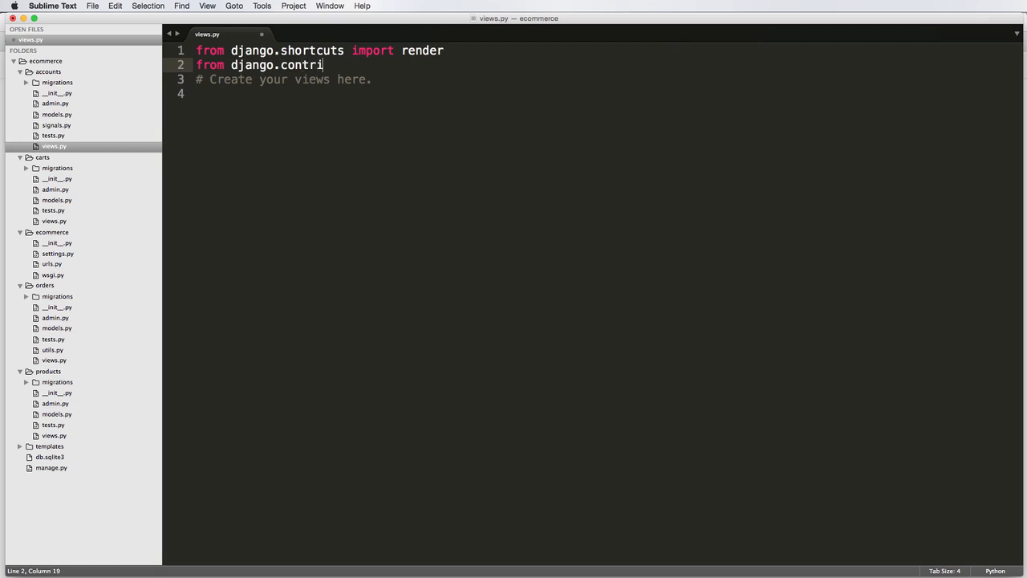
text(.auth import logout,)
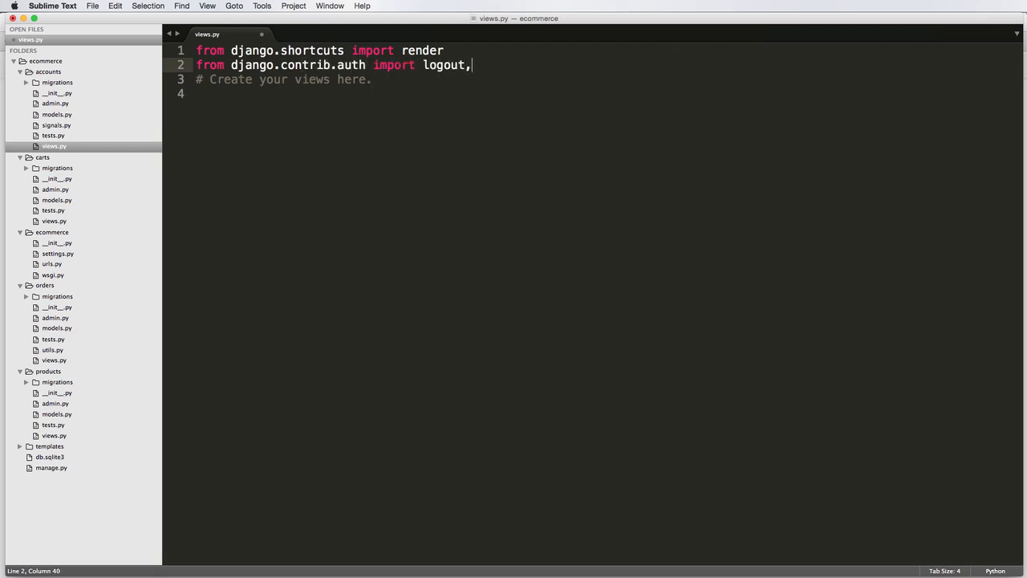
text(login, a)
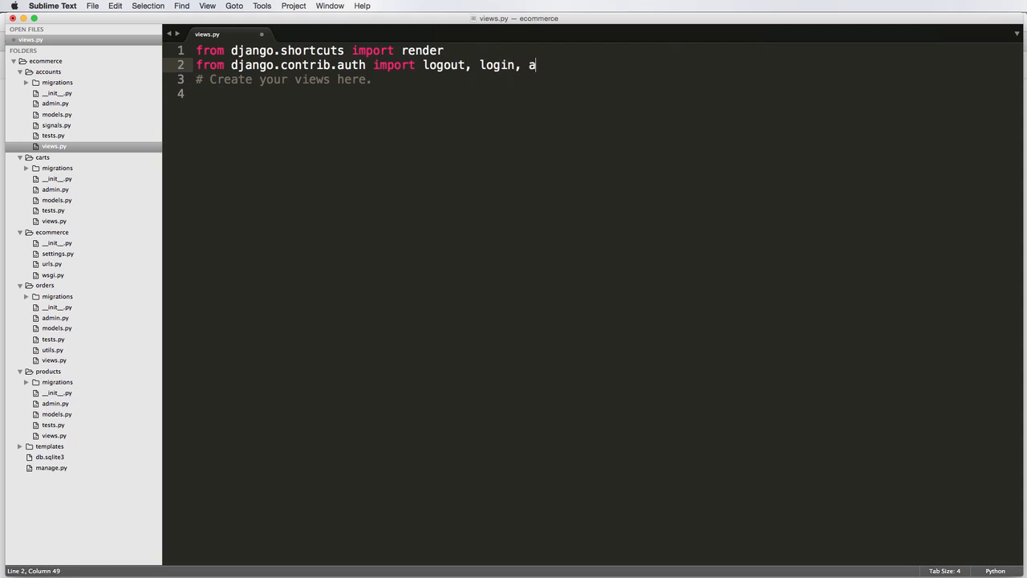
text(uthenticate)
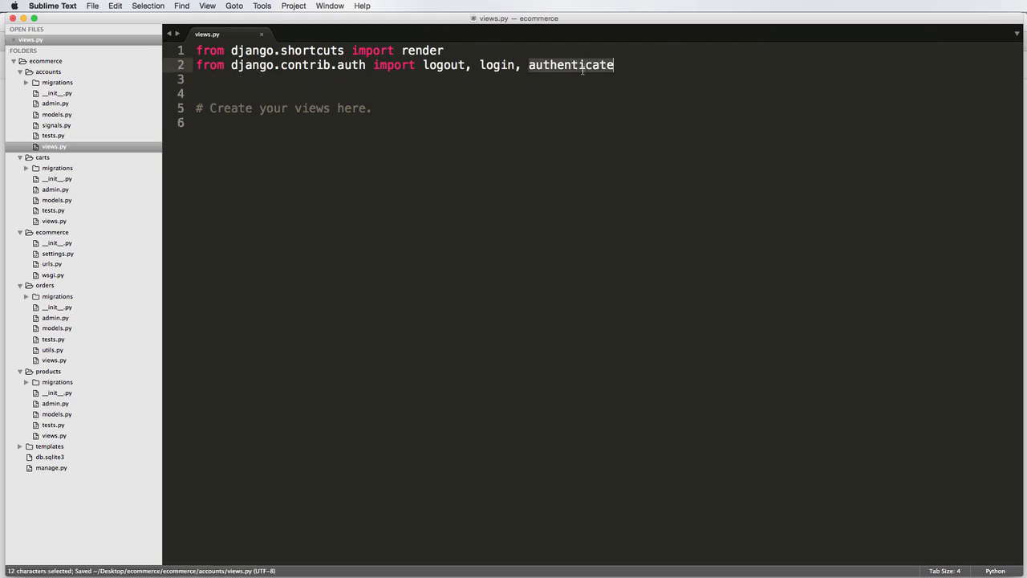
click(424, 122)
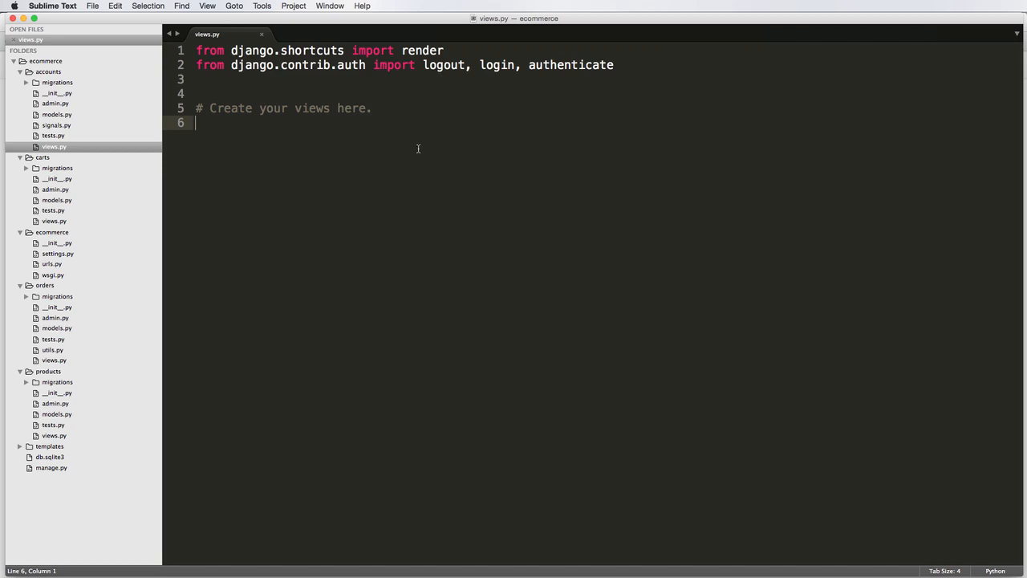
Step: Define logout_view(request) that calls logout()
text(def)
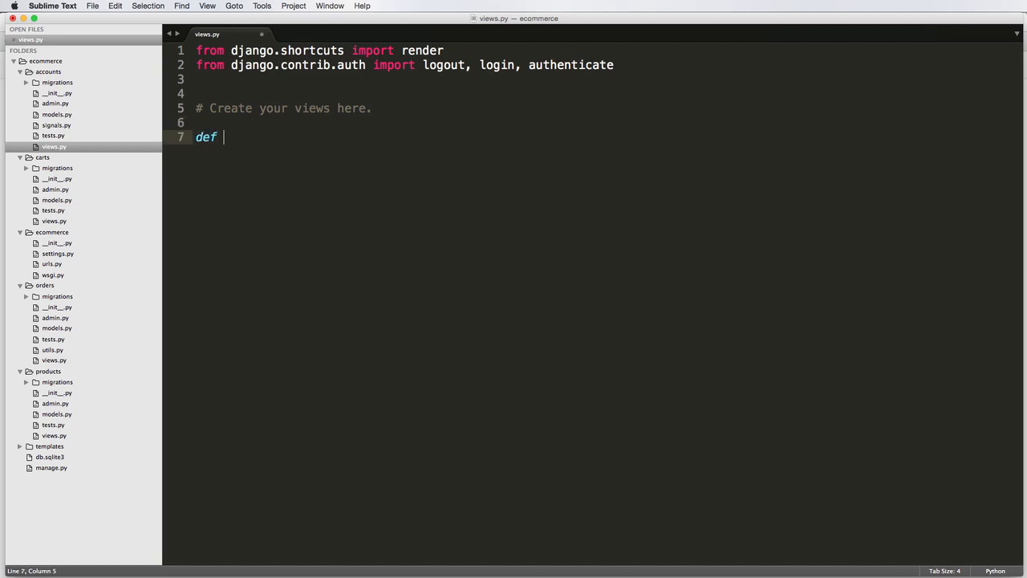
text(logout)
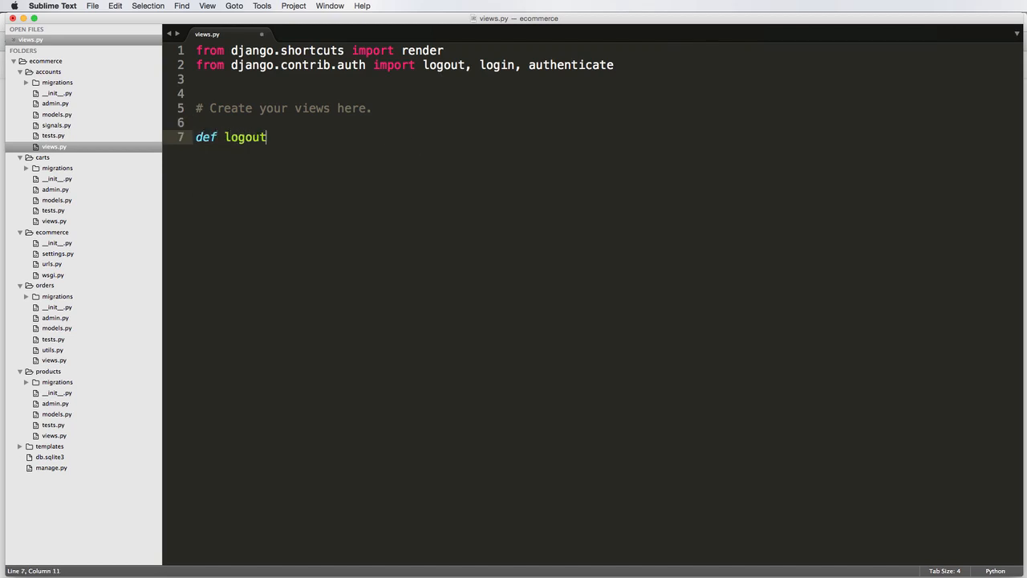
text(_view(r)
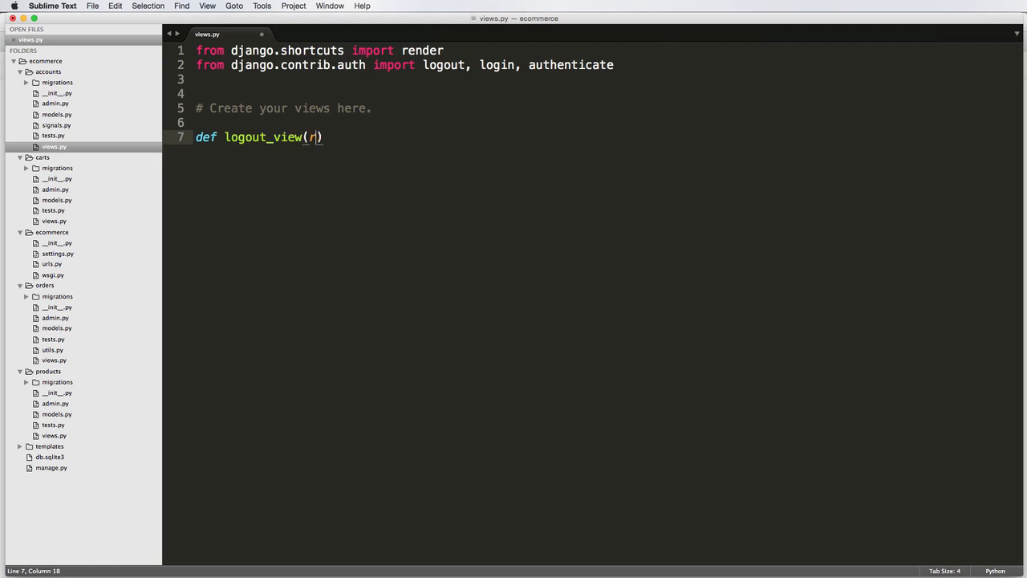
text(equest):)
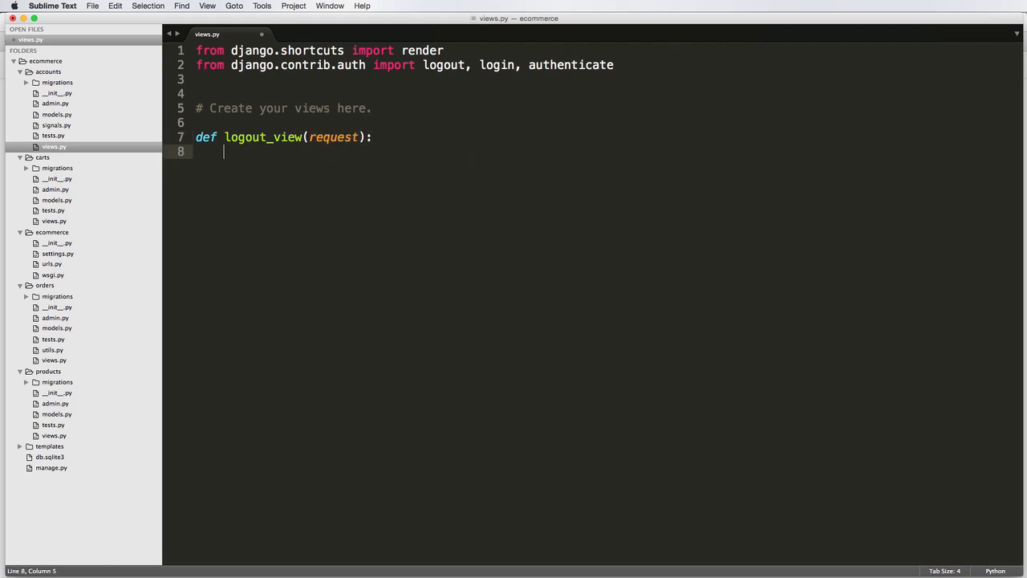
text(logout())
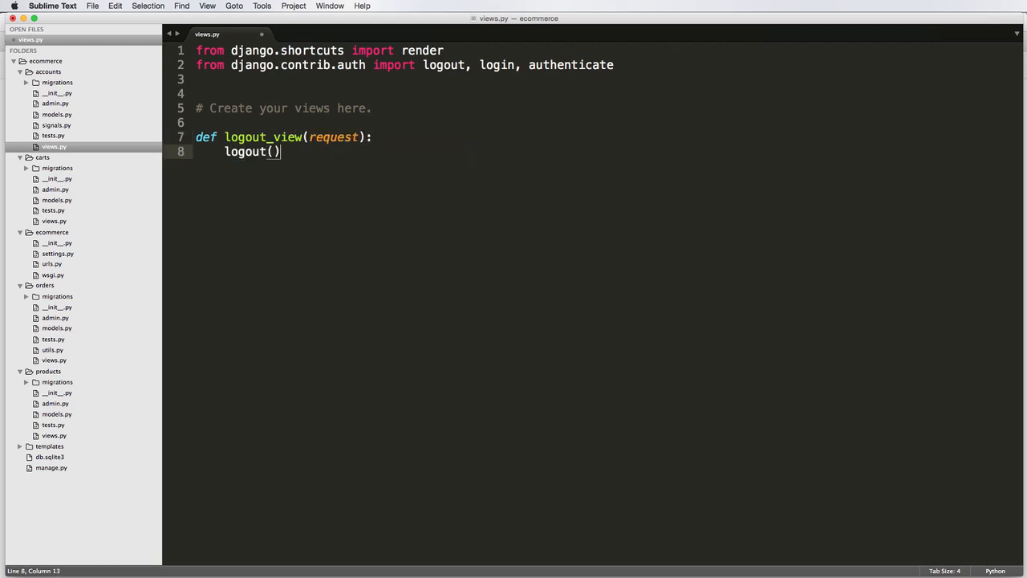
key(Return)
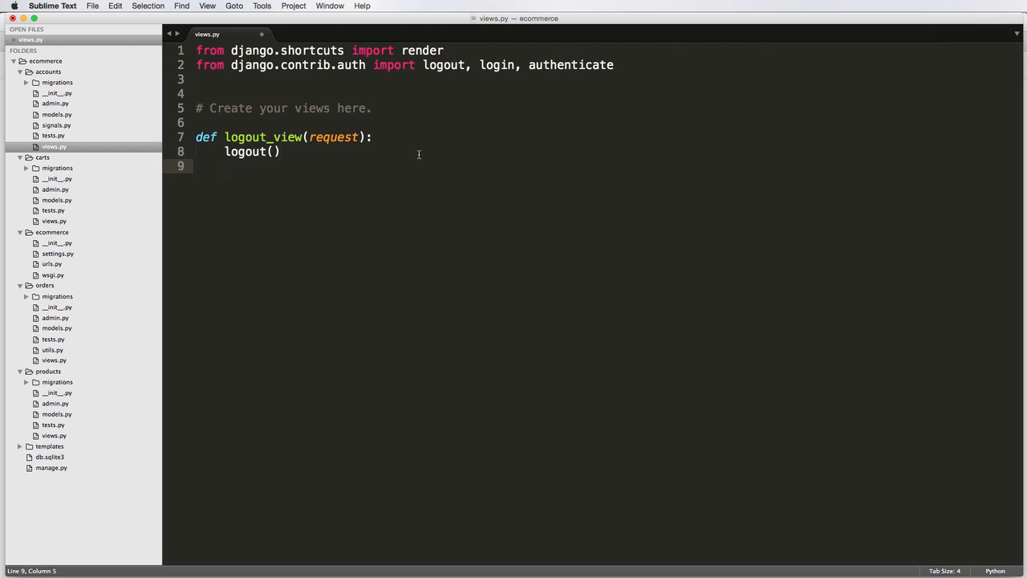
mouse_move(461, 166)
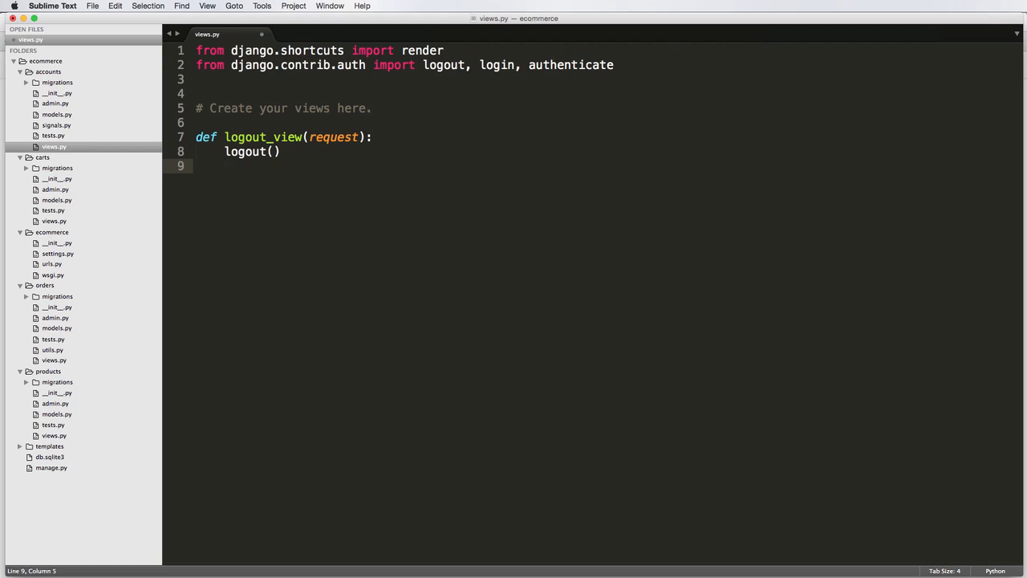
mouse_move(389, 92)
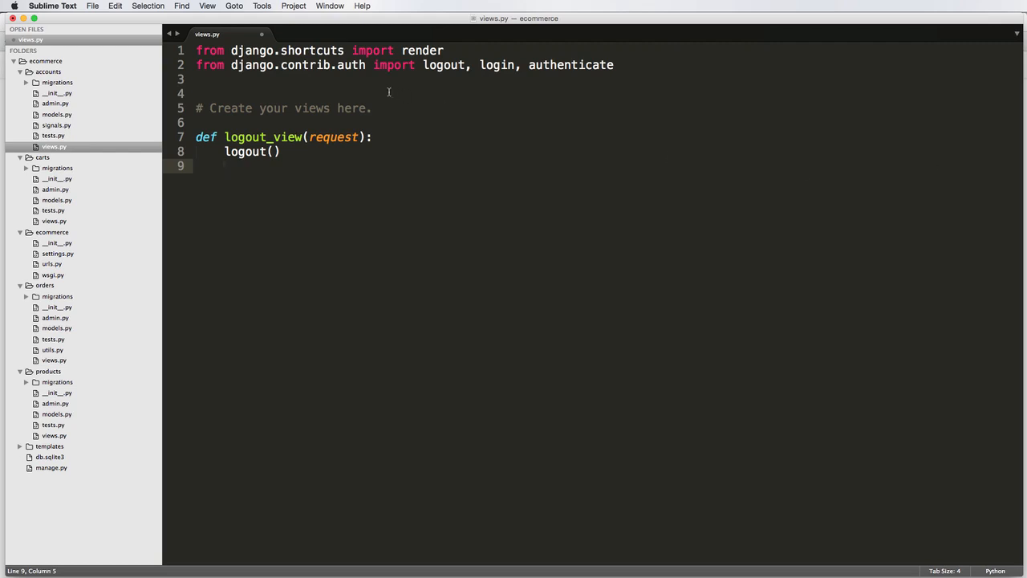
Step: Import HttpResponseRedirect from django.shortcuts and return HttpResponseRedirect('/') from logout_view
click(445, 50)
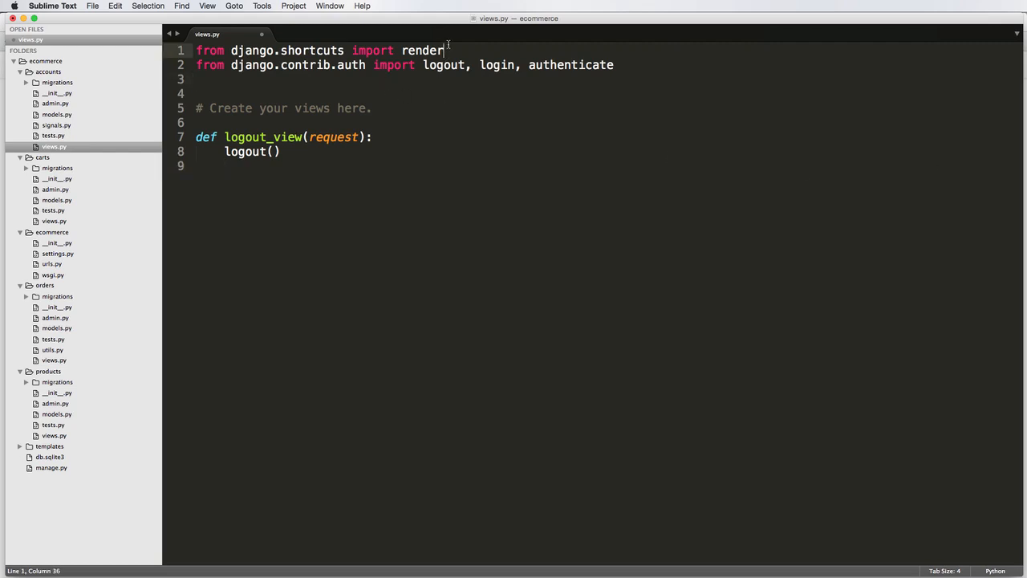
text(, httpRes)
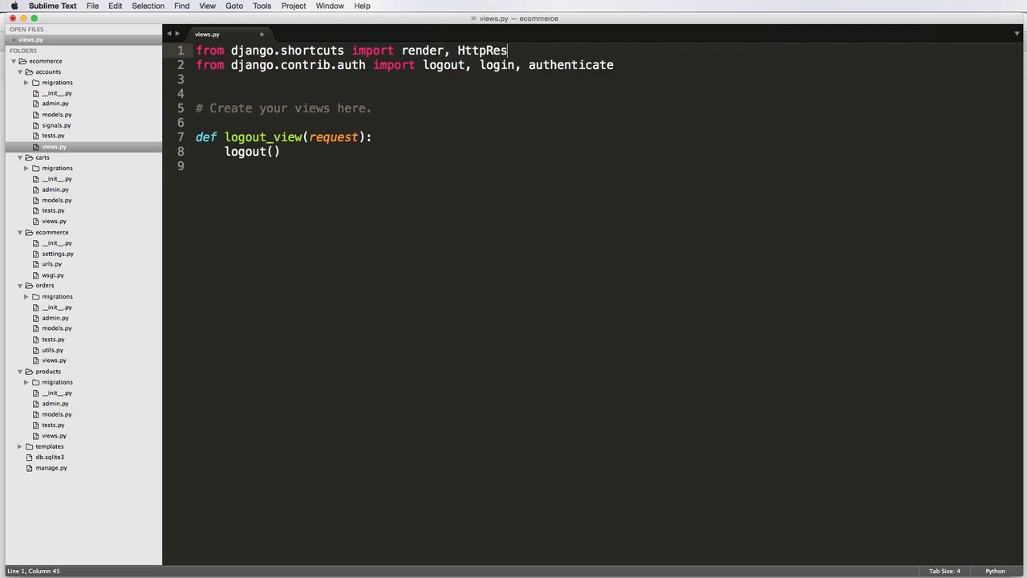
text(ponseRedirect)
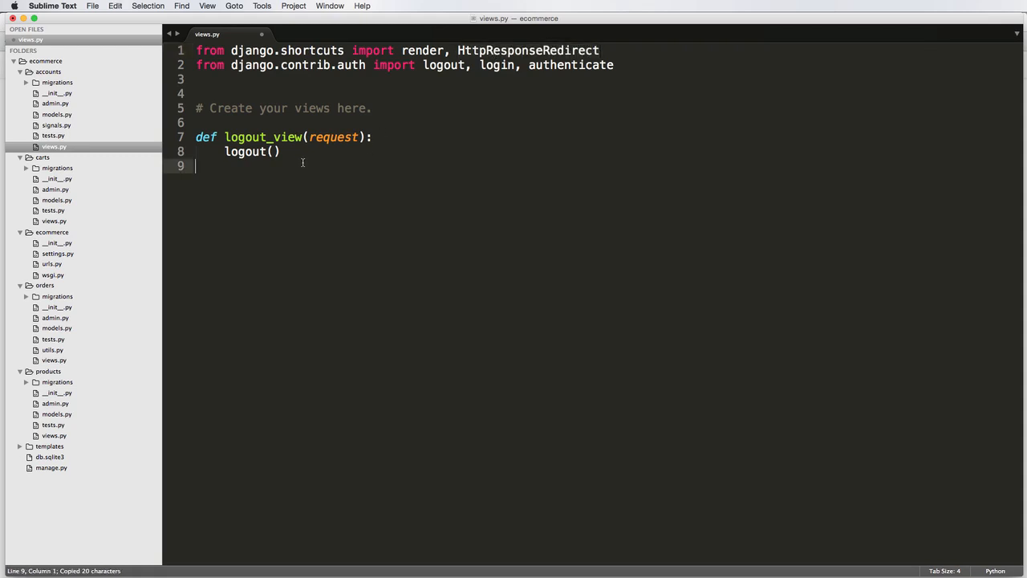
text(return HttpResponseRedirect)
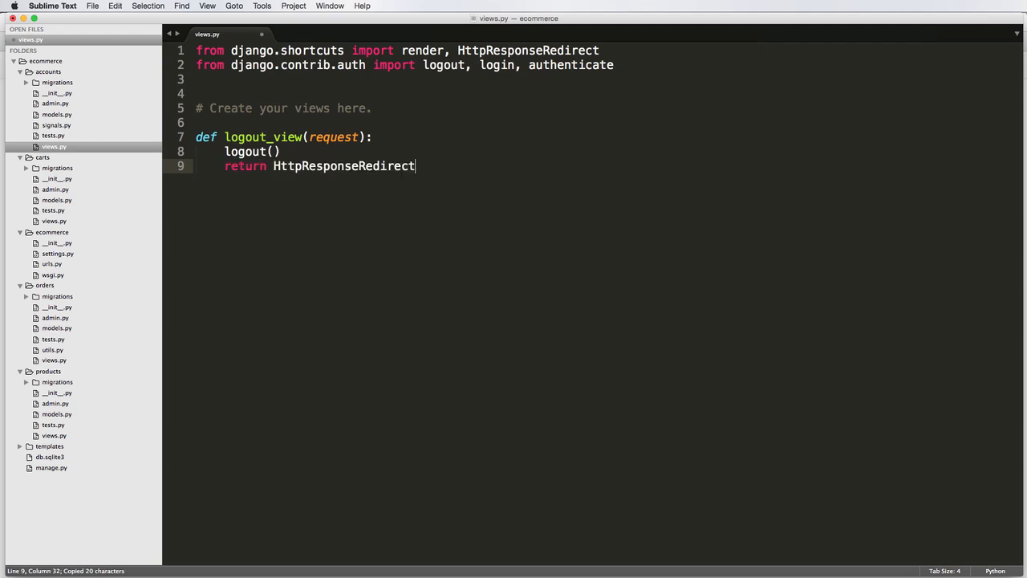
text(('/'))
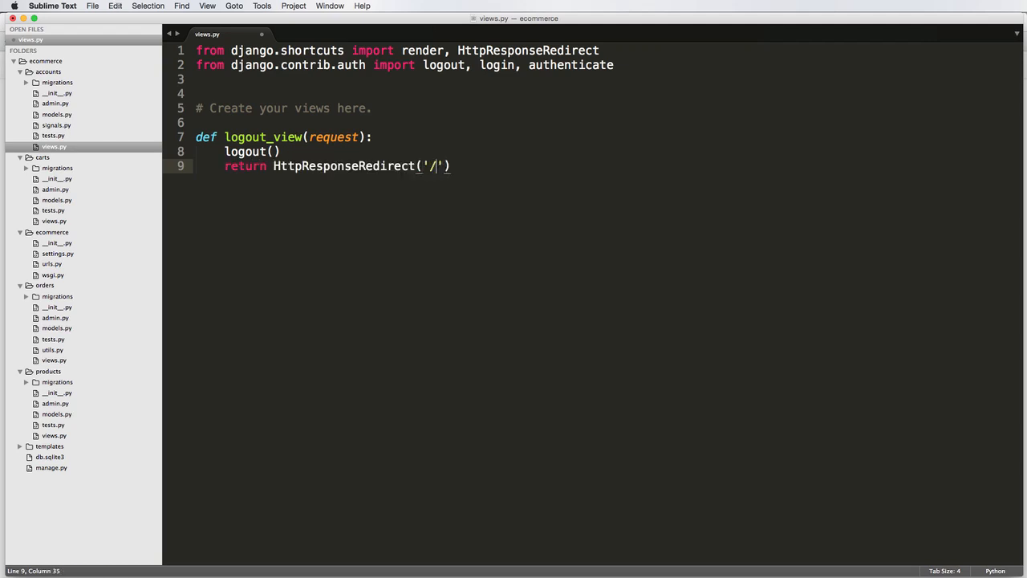
double_click(430, 166)
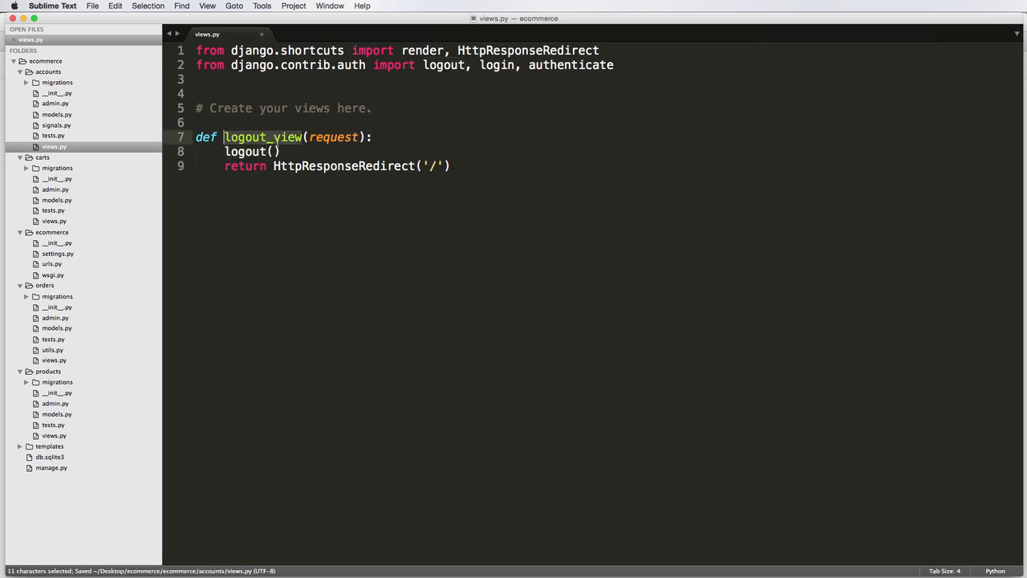
click(257, 151)
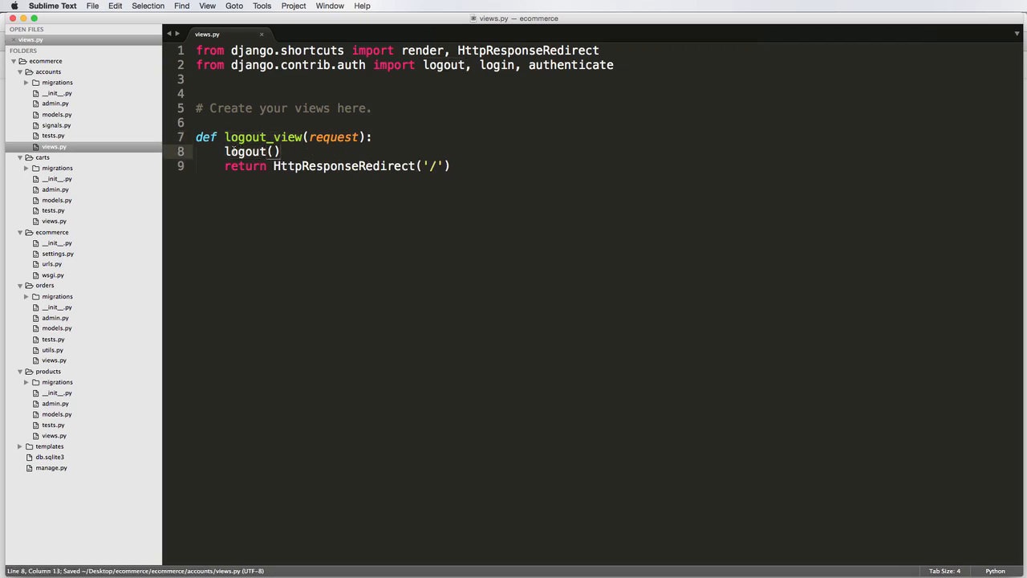
double_click(263, 137)
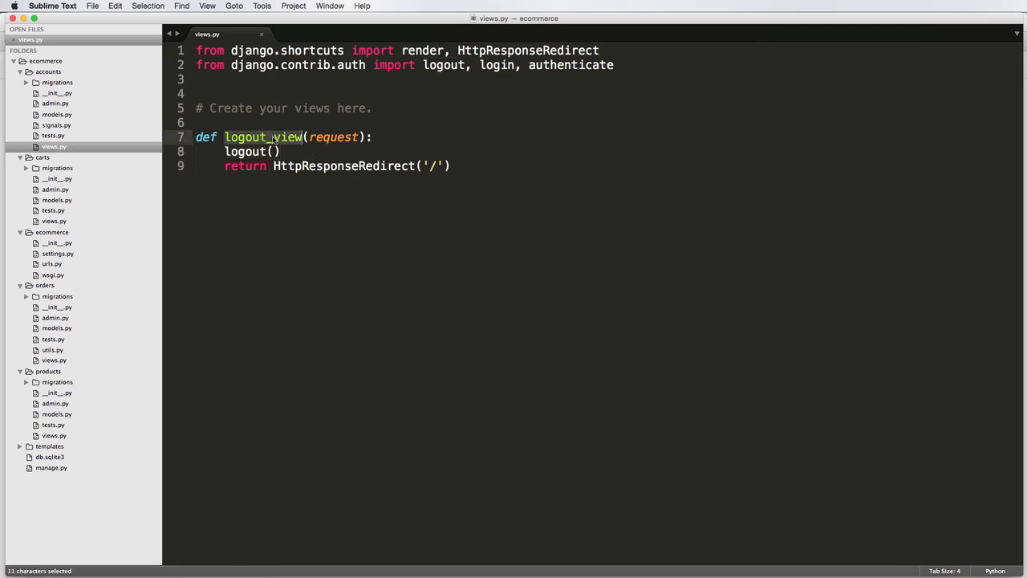
click(286, 151)
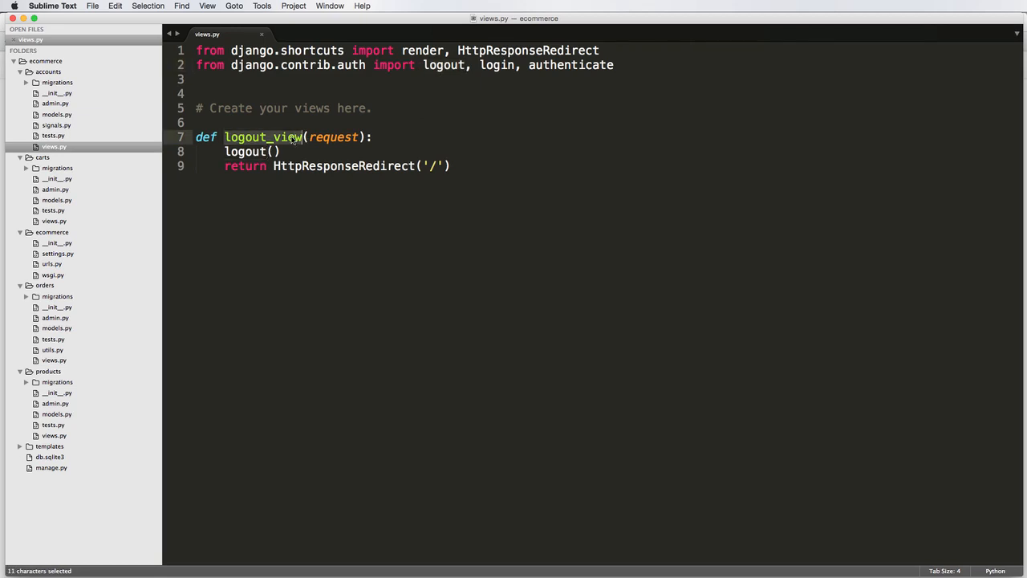
key(delete)
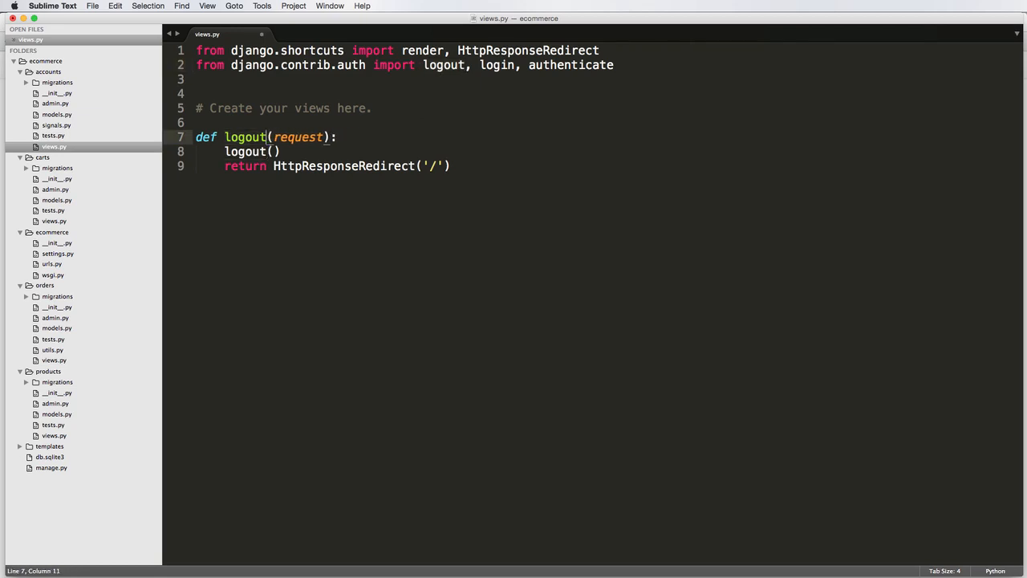
click(255, 137)
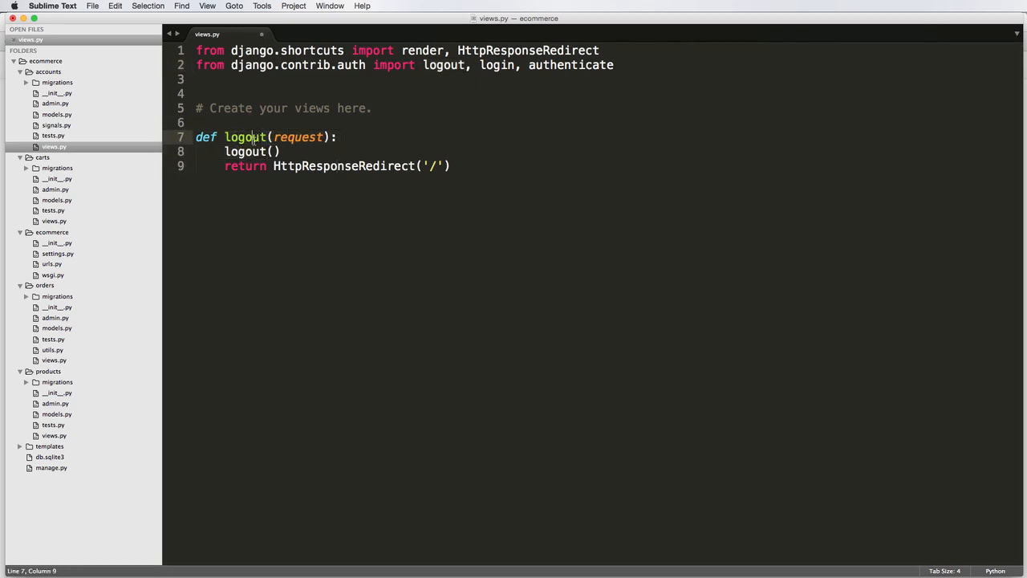
text(_view)
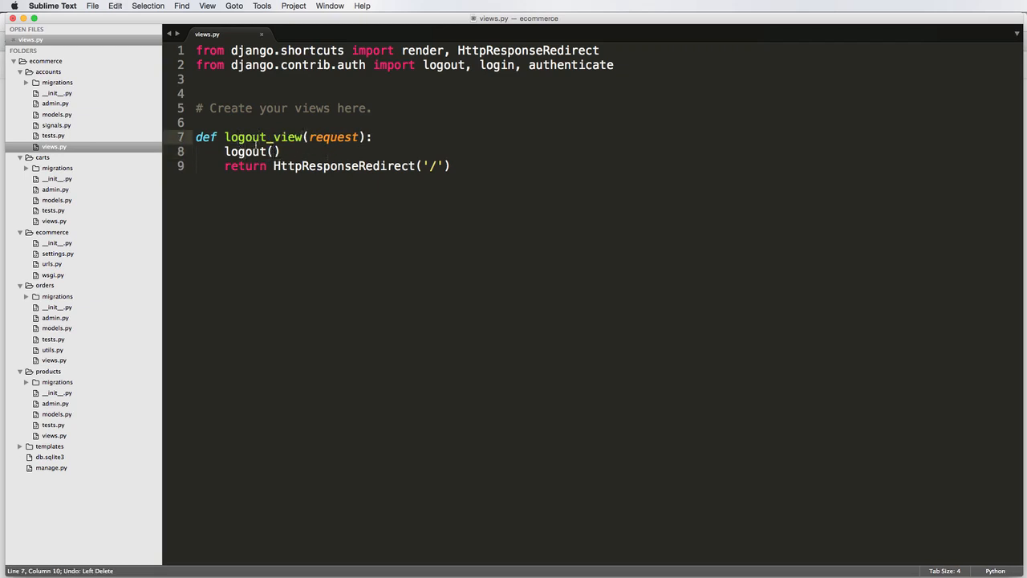
double_click(443, 64)
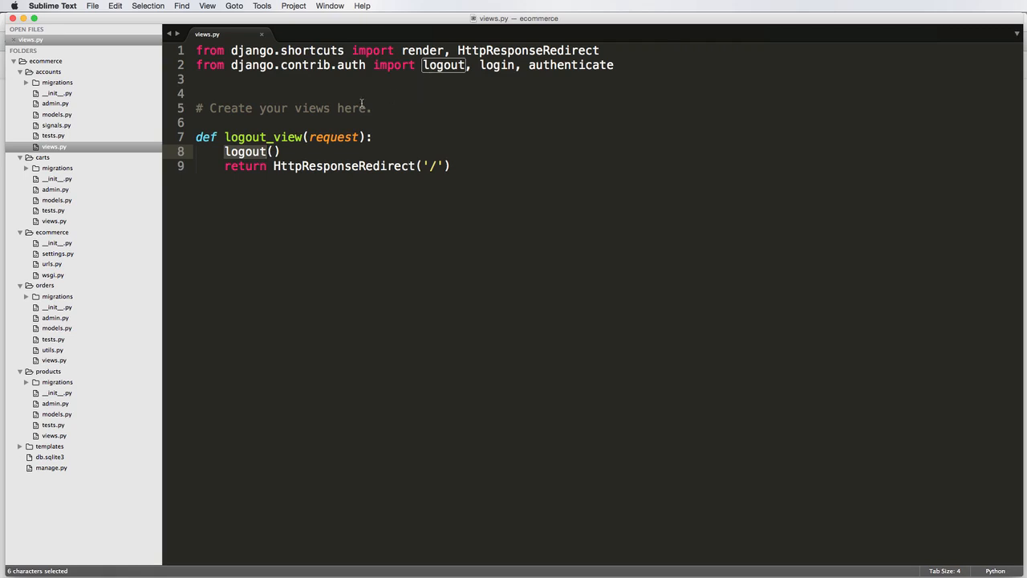
double_click(263, 136)
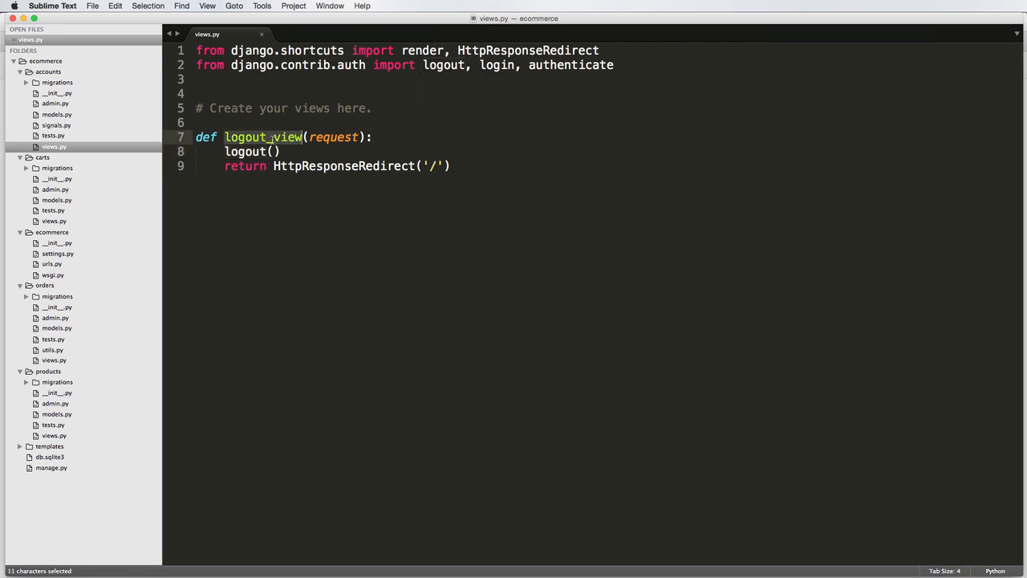
click(52, 263)
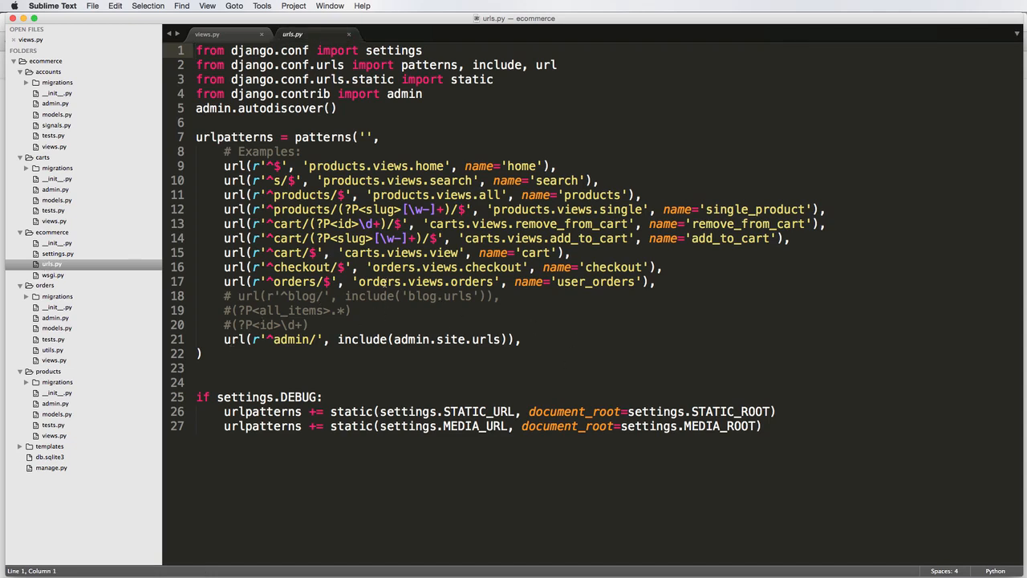
Step: Start a new url() entry with the pattern r'^accounts/logout/$' below the admin pattern
key(Enter)
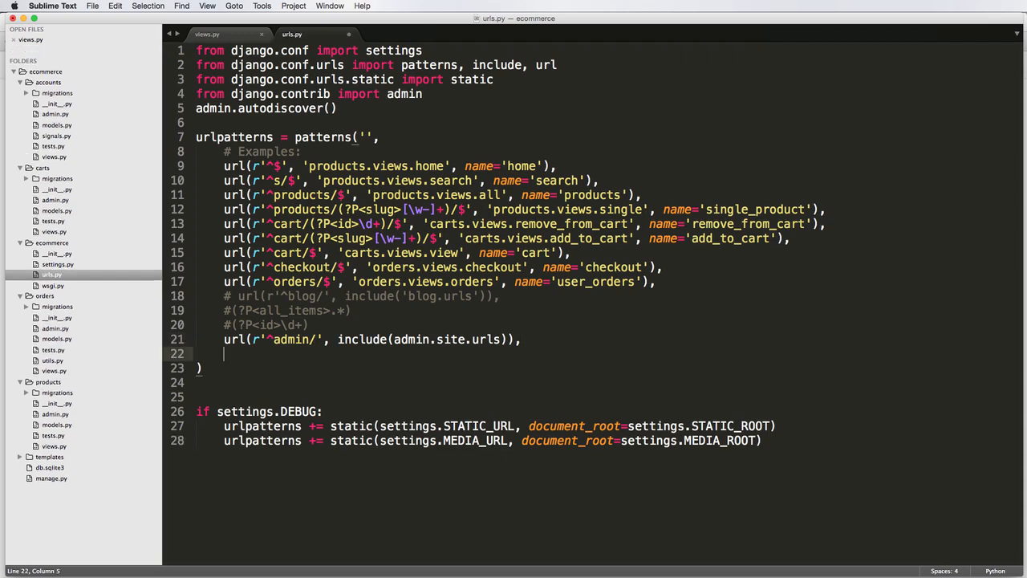
text(url()
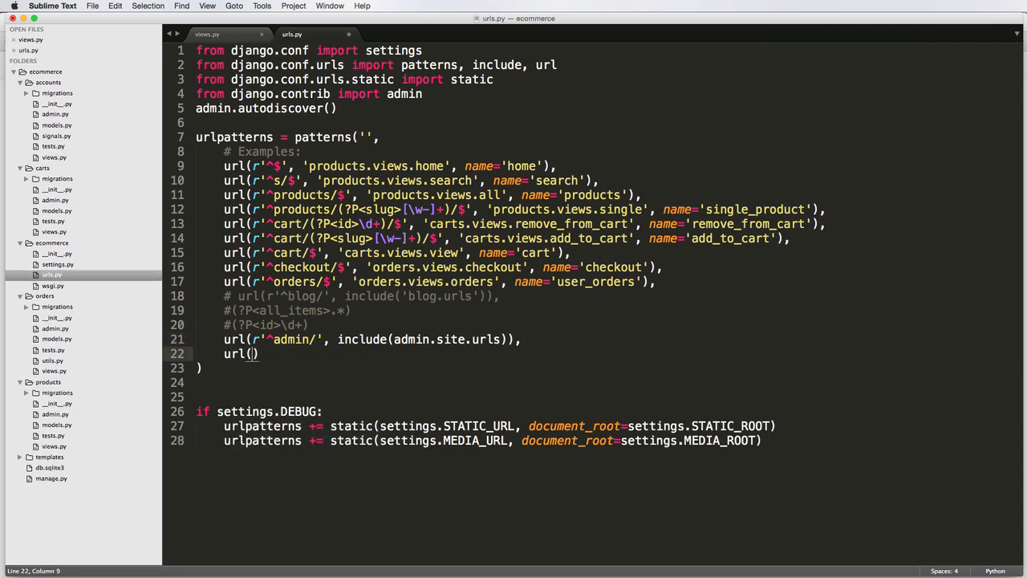
text(r'^)
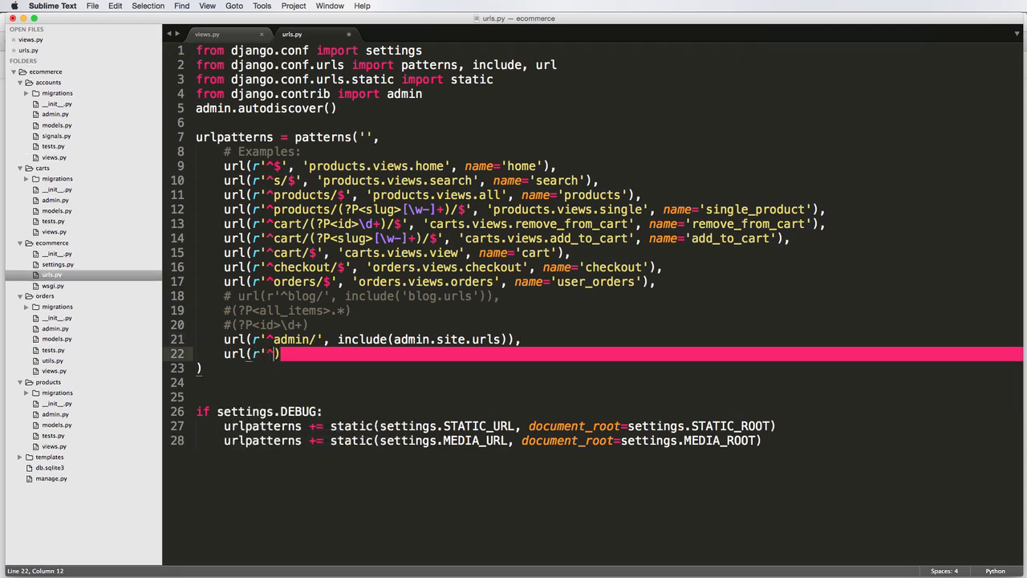
text(accounts/logout)
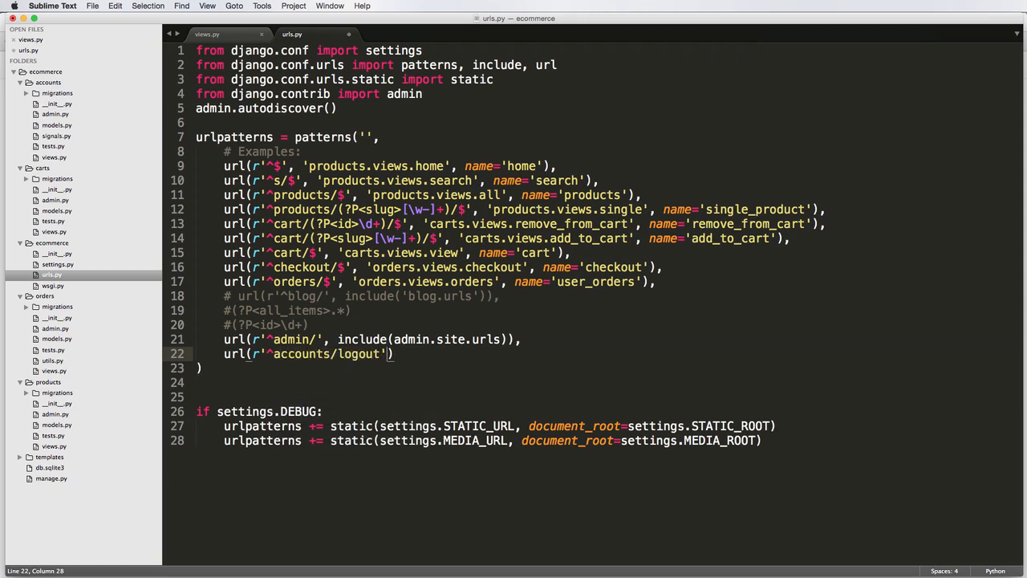
text(/$)
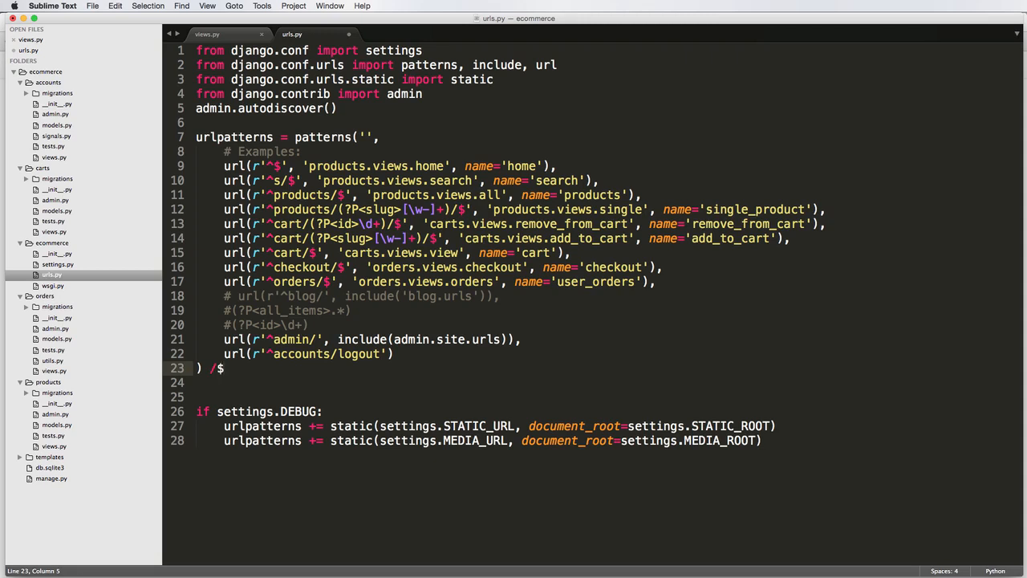
key(backspace)
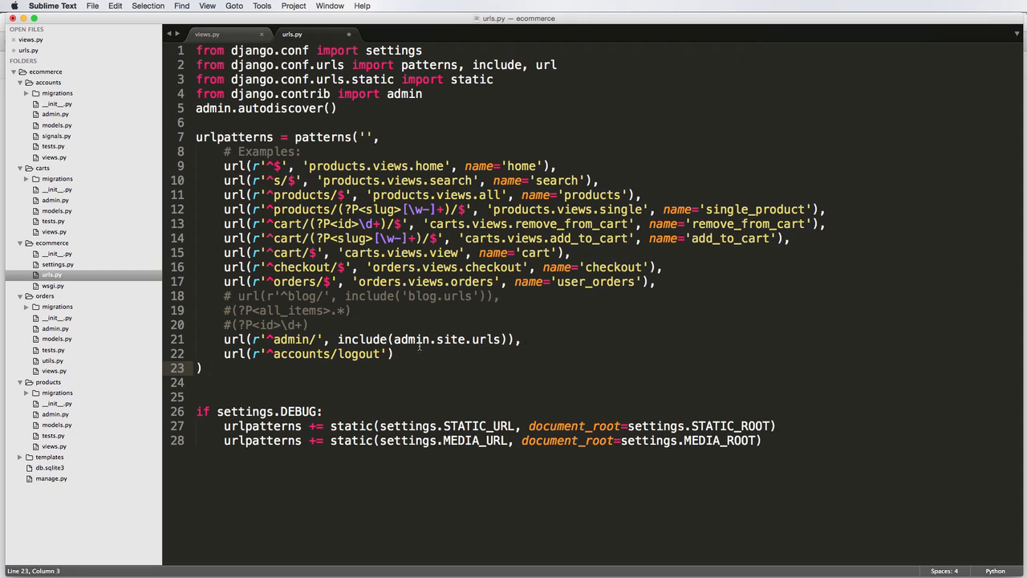
text(/$', 'a)
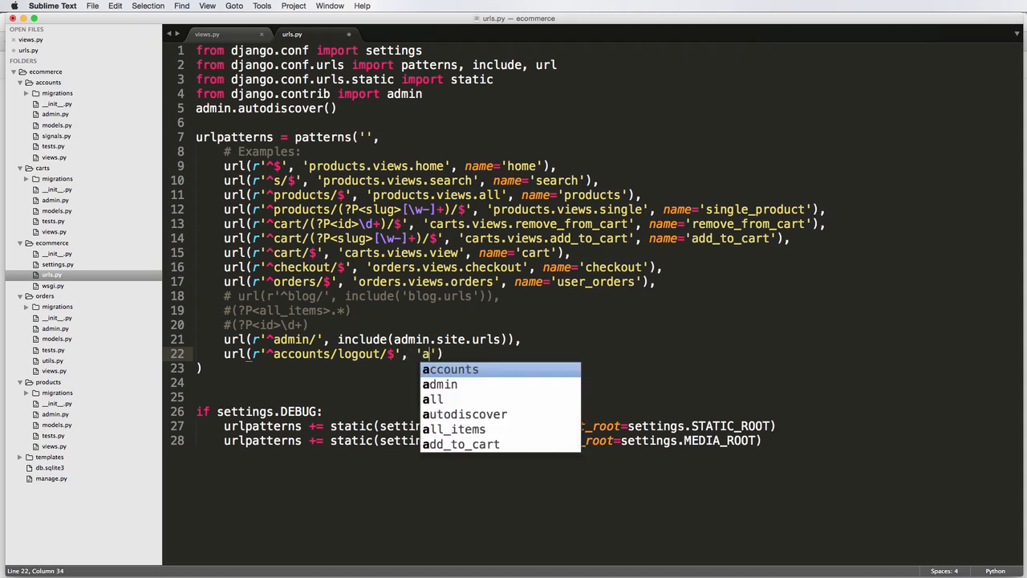
Step: Route it to 'accounts.views.logout_view' with name='auth_logout'
text(ccounts.views.l)
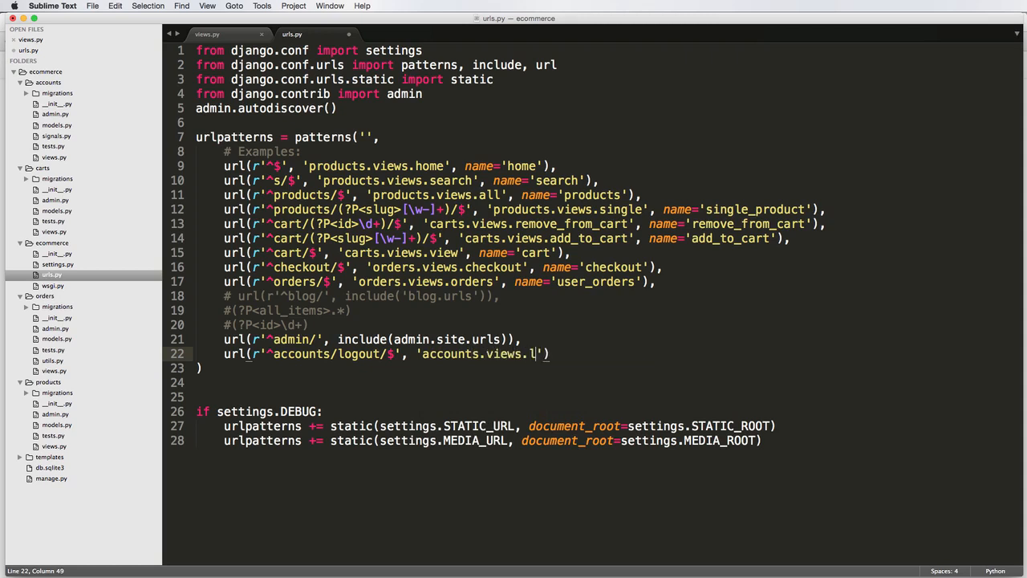
text(ogout_view)
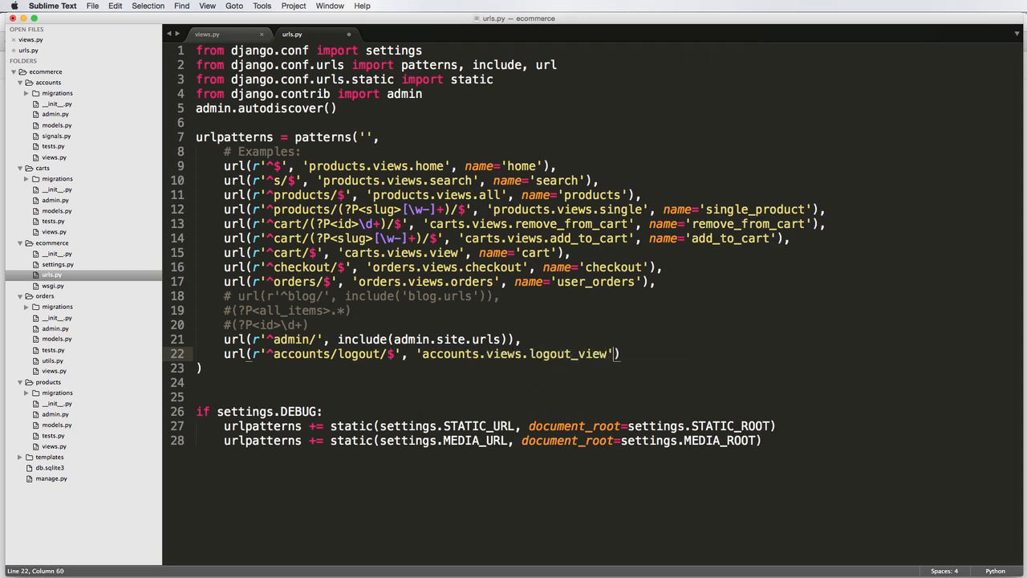
text(, name='')
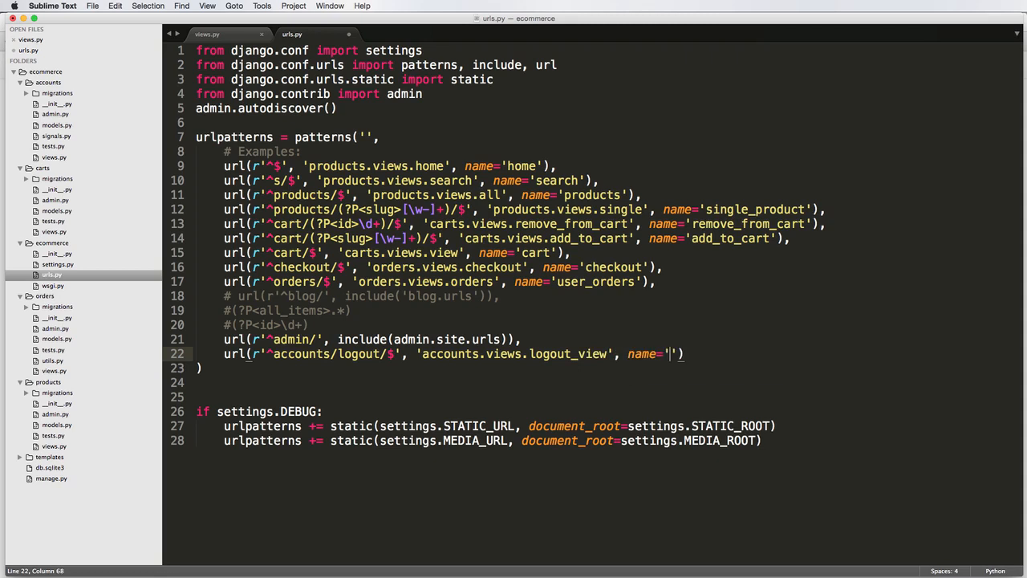
text(auth)
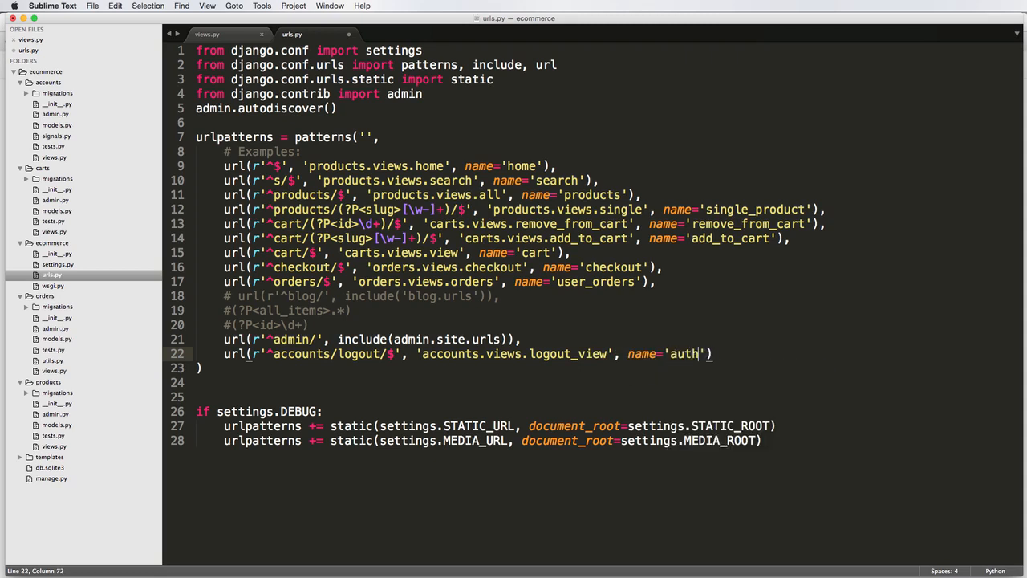
text(_logout)
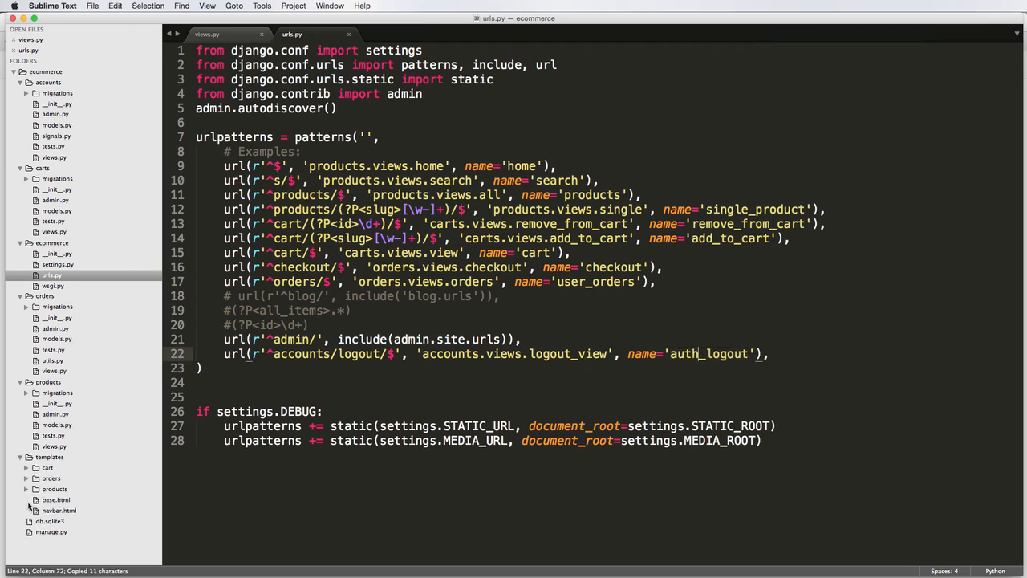
Step: Add <li><a href='{% url "auth_logout" %}'>Logout</a></li> for authenticated users in navbar.html and save
click(57, 511)
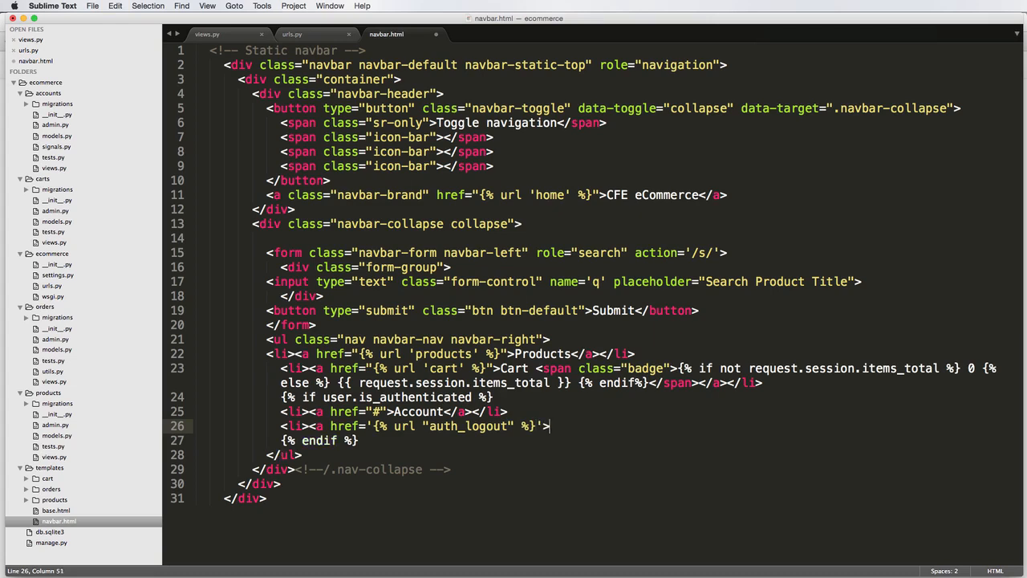
text(Logout)
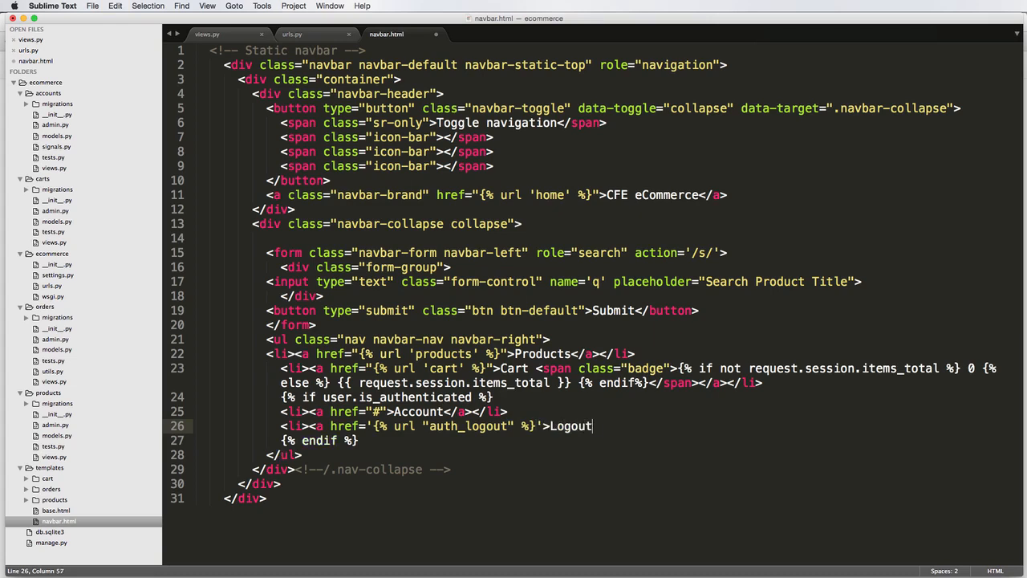
text(</a></li>)
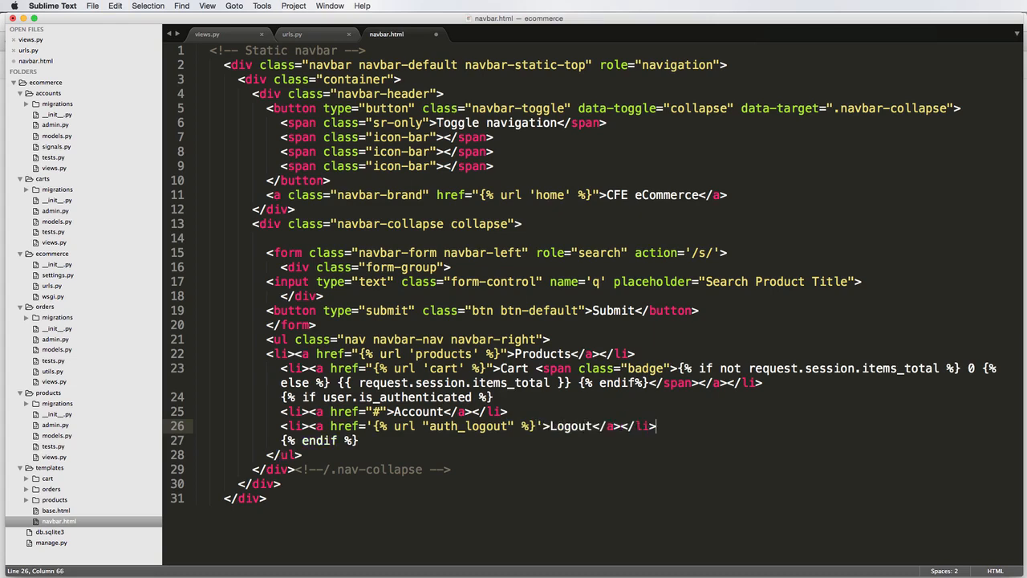
key(cmd+s)
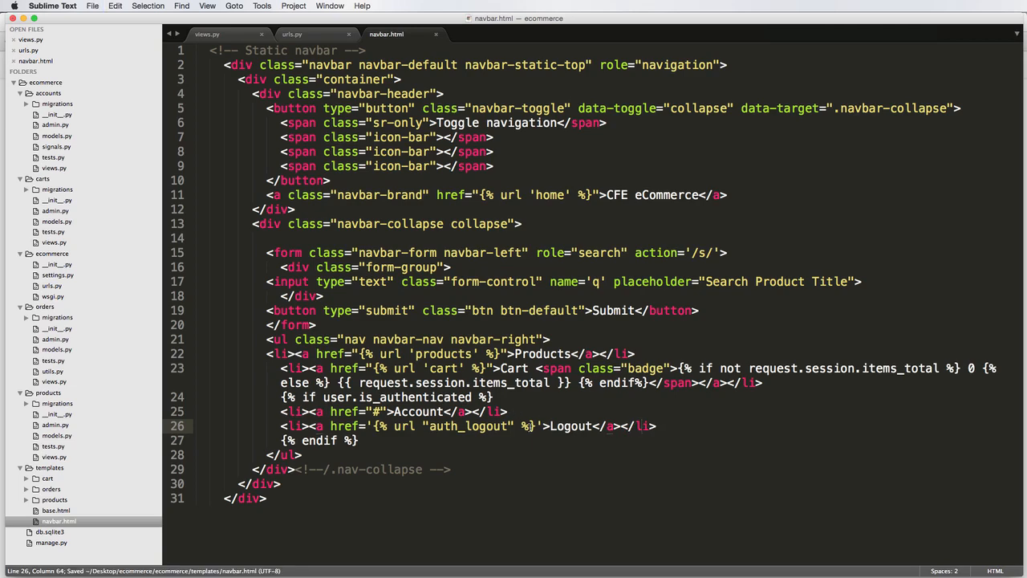
double_click(572, 427)
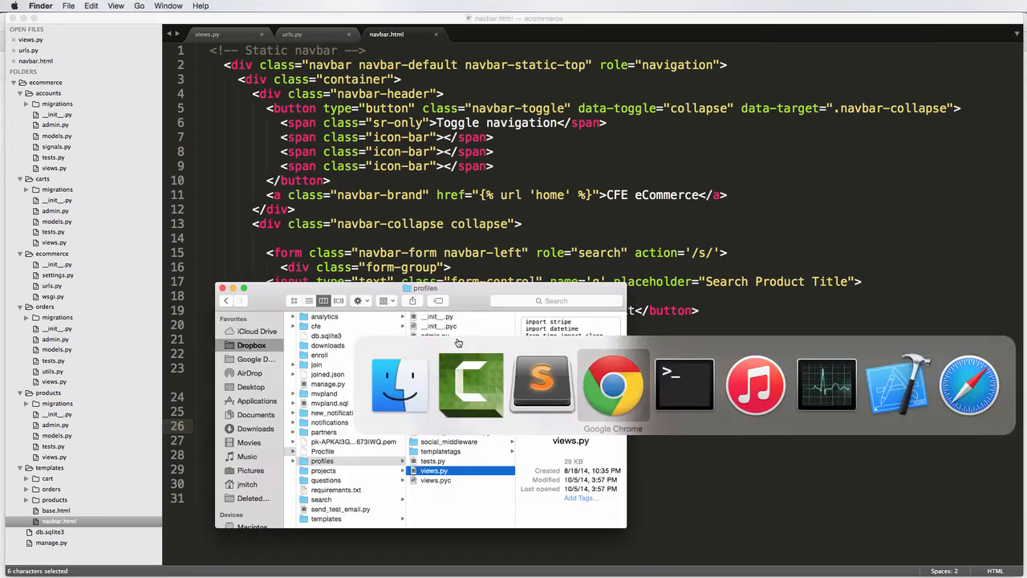
Step: From the Tee Shirt page use the Logout link, which raises a TypeError about logout()'s argument
click(613, 385)
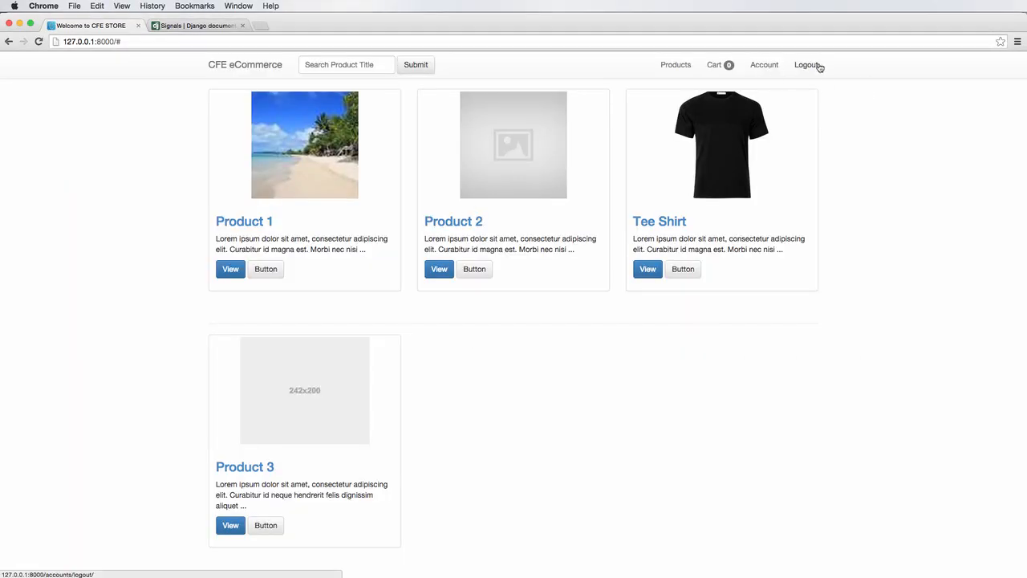
mouse_move(180, 81)
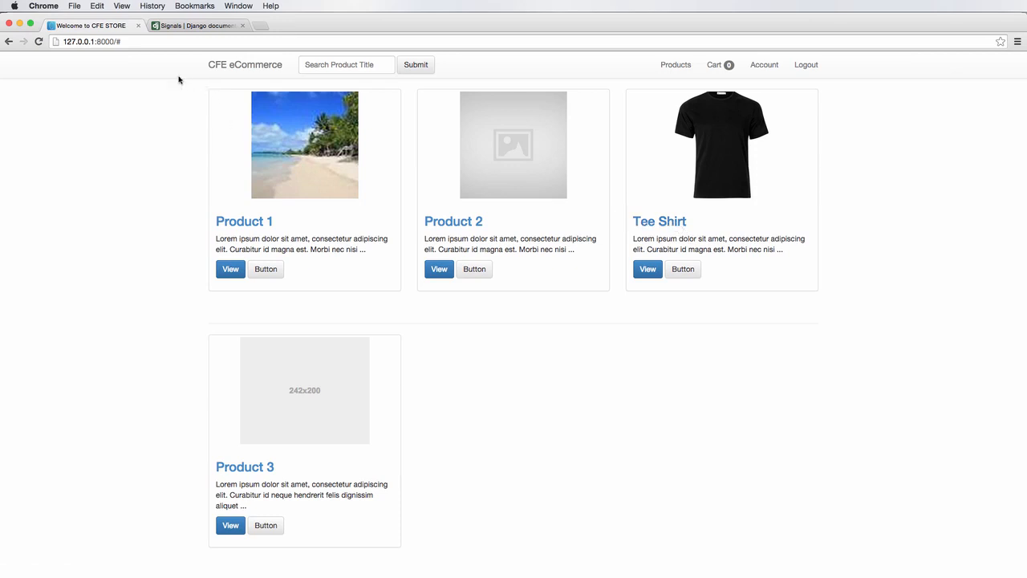
click(658, 222)
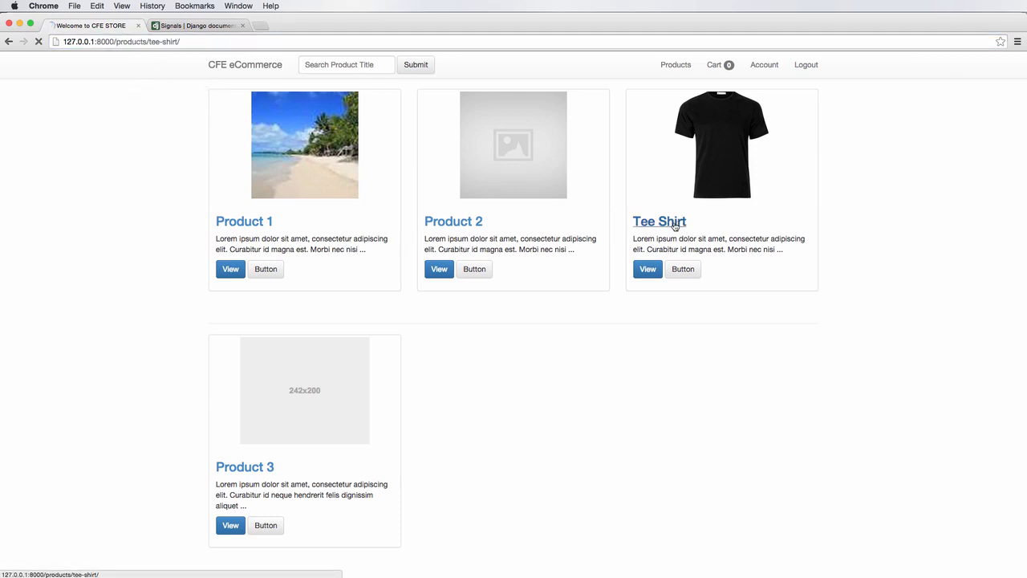
click(658, 221)
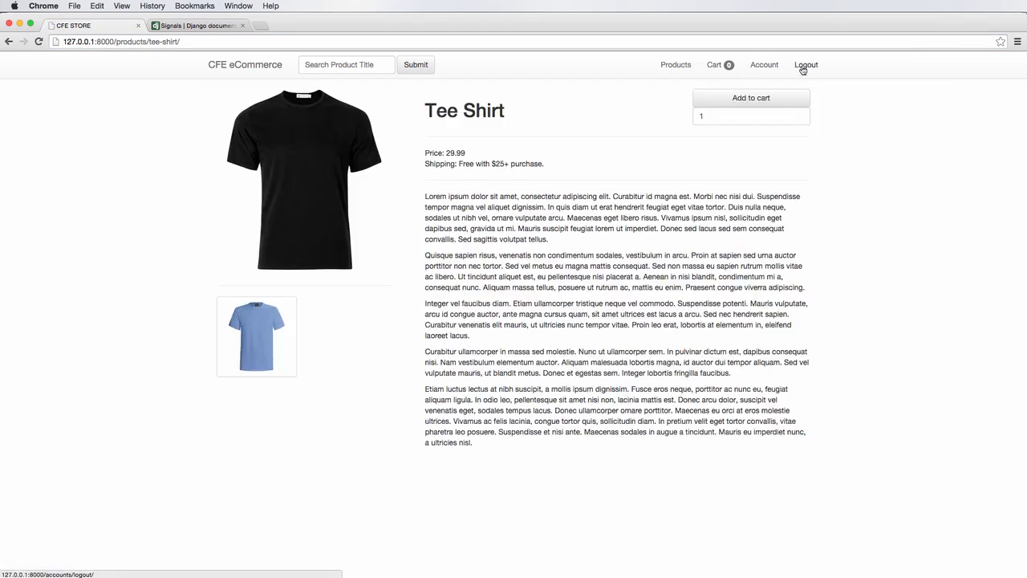
click(805, 65)
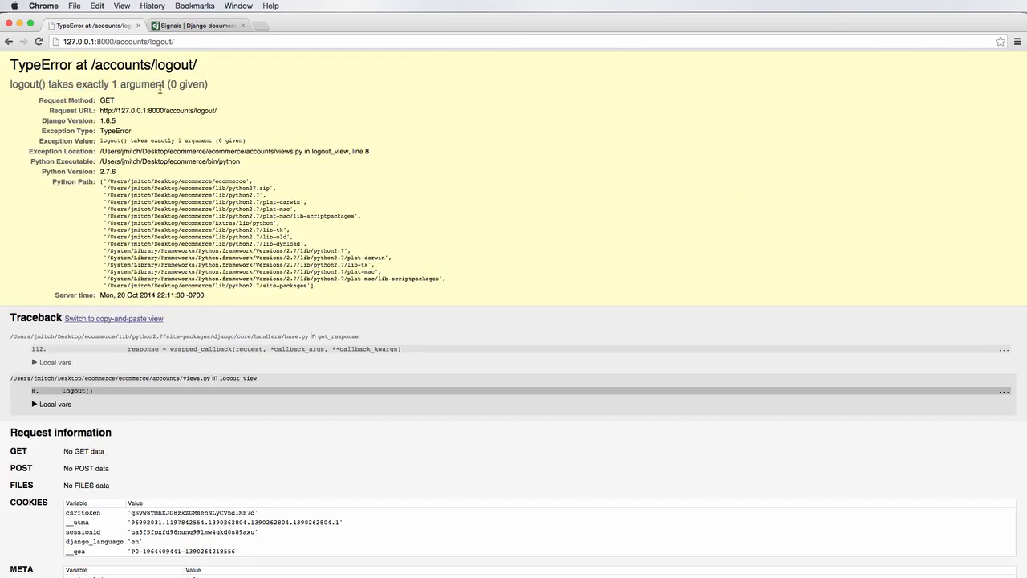
mouse_move(530, 199)
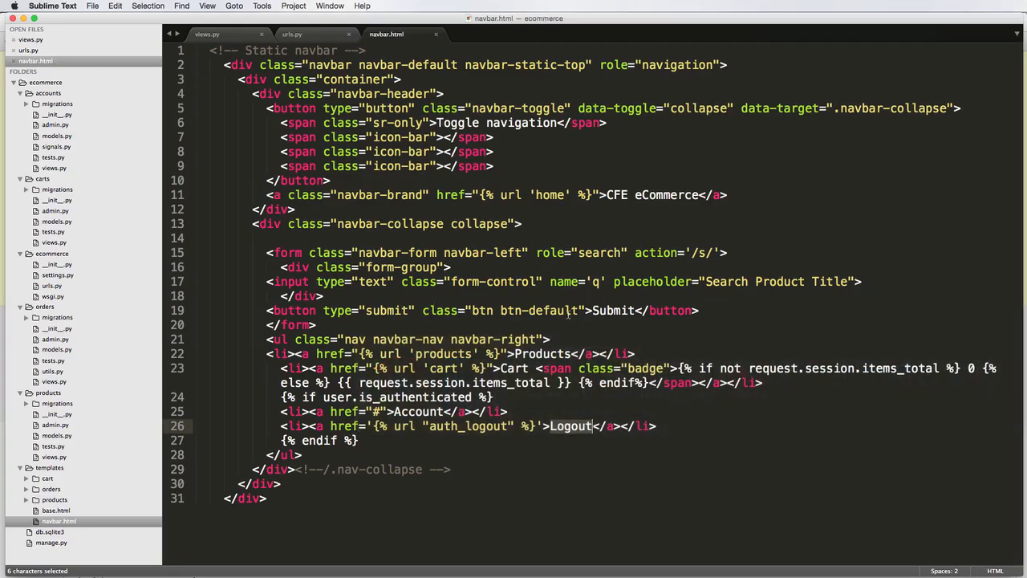
Step: Change the call to logout(request) in accounts/views.py and retest the Logout link in Chrome
click(207, 33)
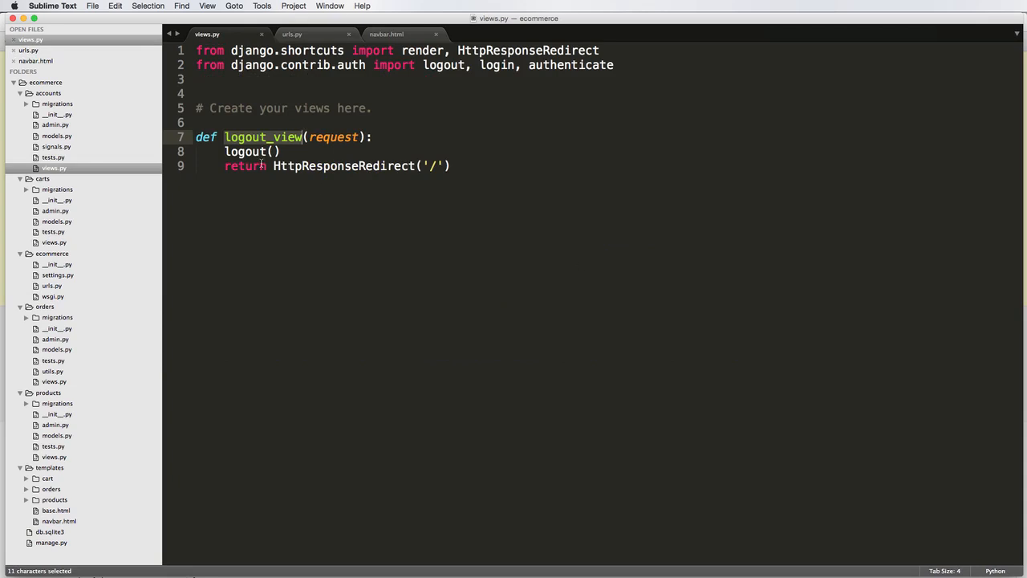
text(reques)
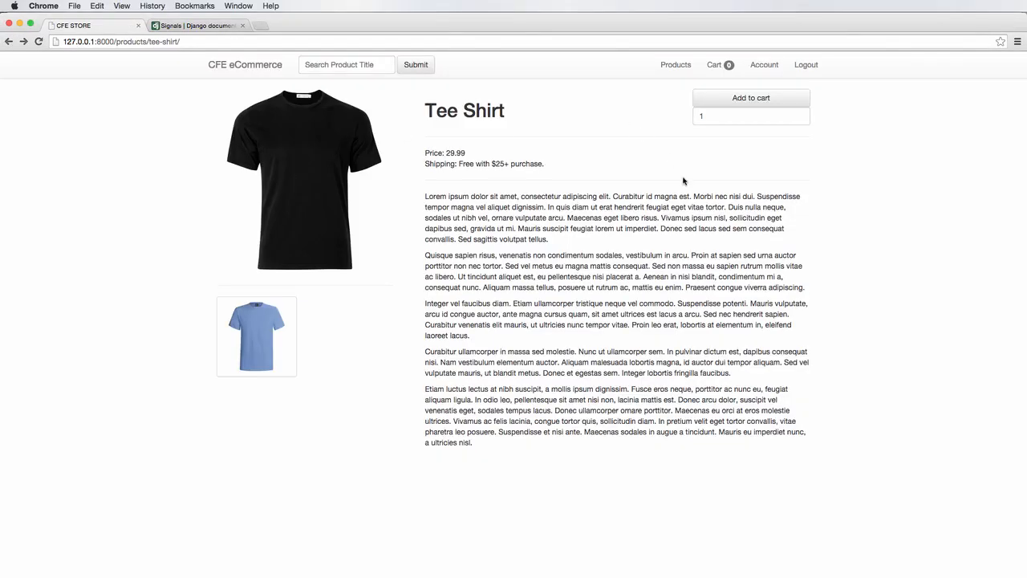
click(805, 64)
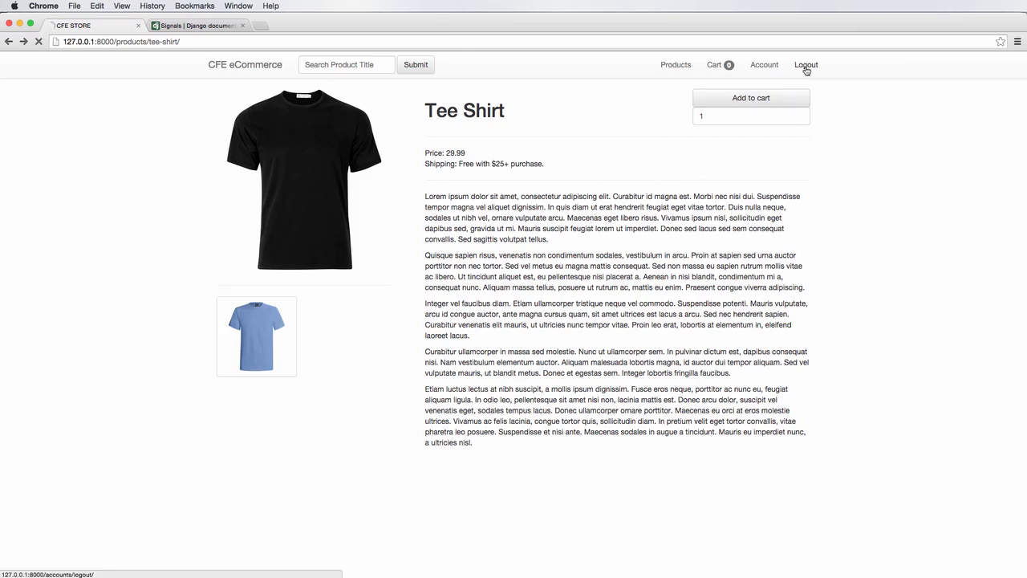
click(806, 64)
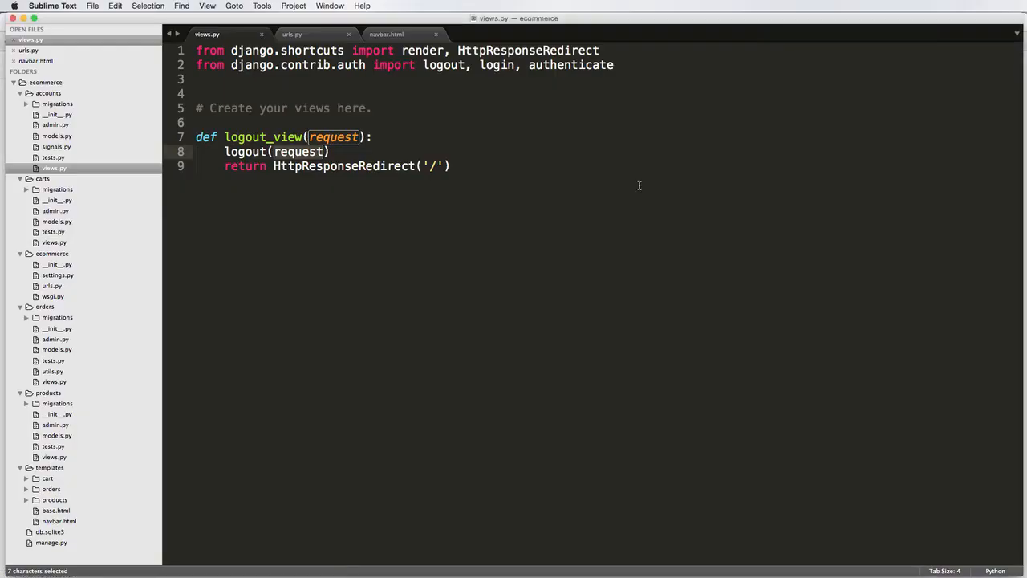
Step: Begin a print "lo... logging line inside logout_view
click(373, 136)
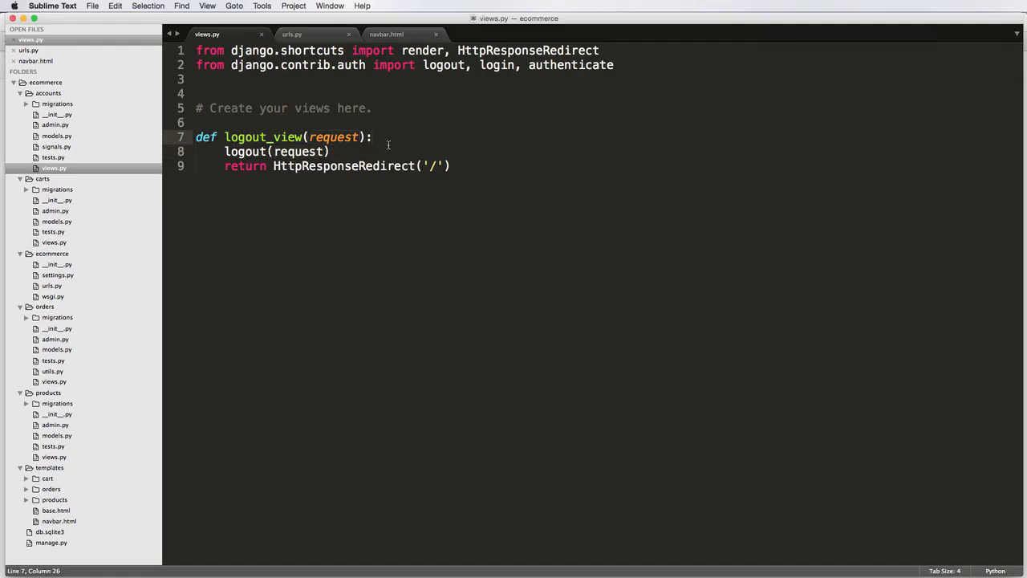
text(print "lo)
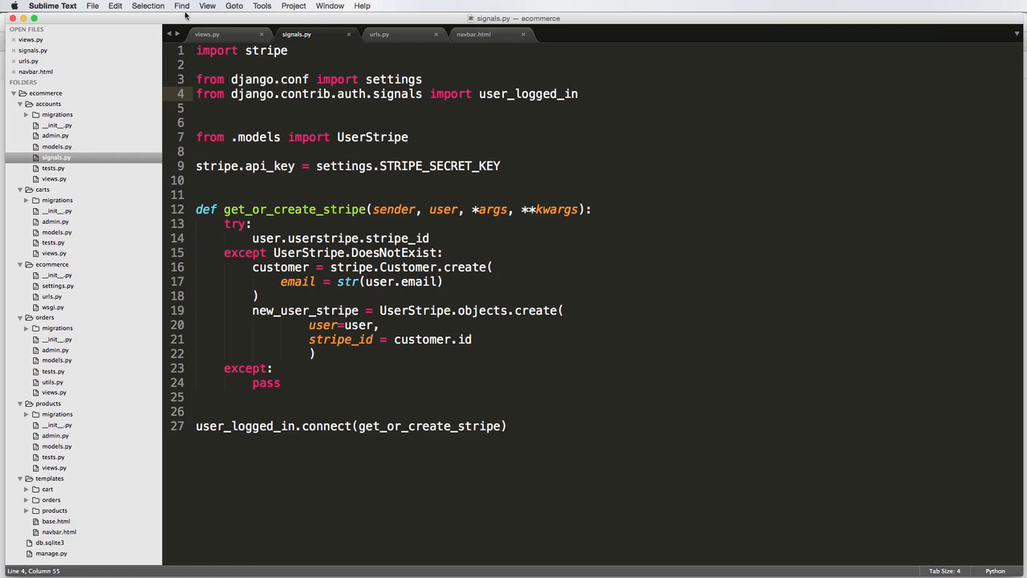
Step: Log into the Django admin, log out, then log back in to confirm sessions work
click(207, 33)
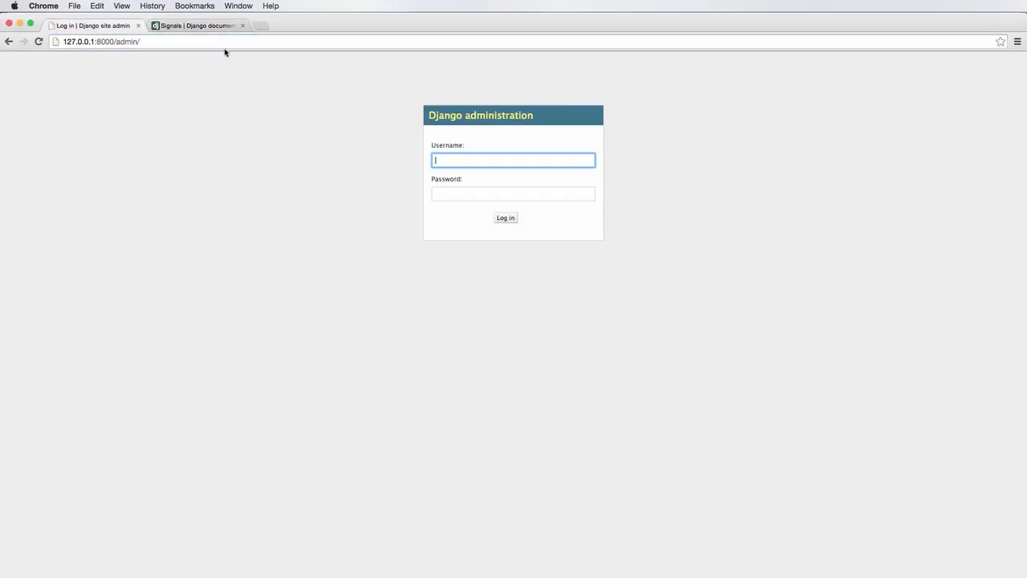
click(504, 218)
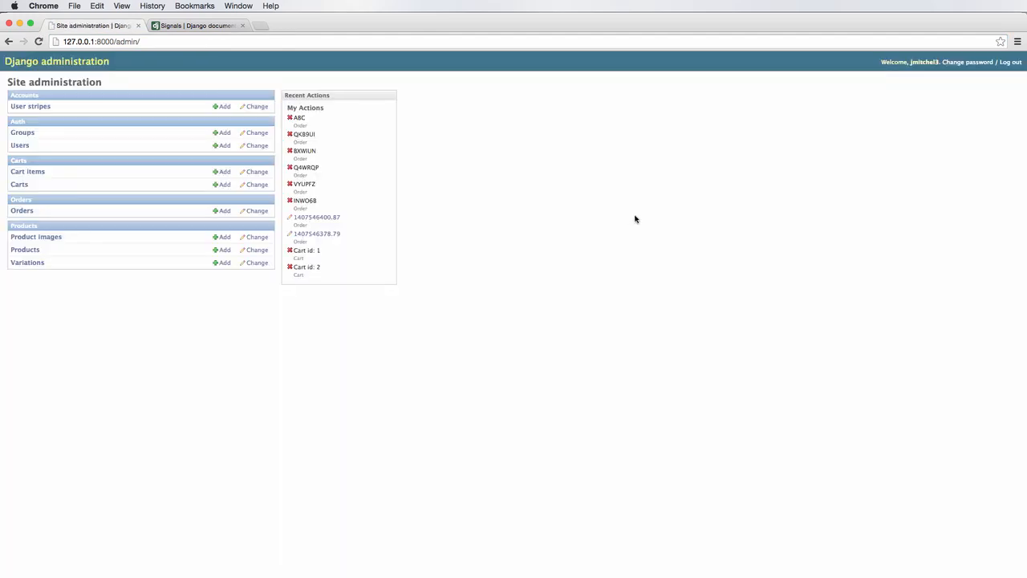
click(1011, 61)
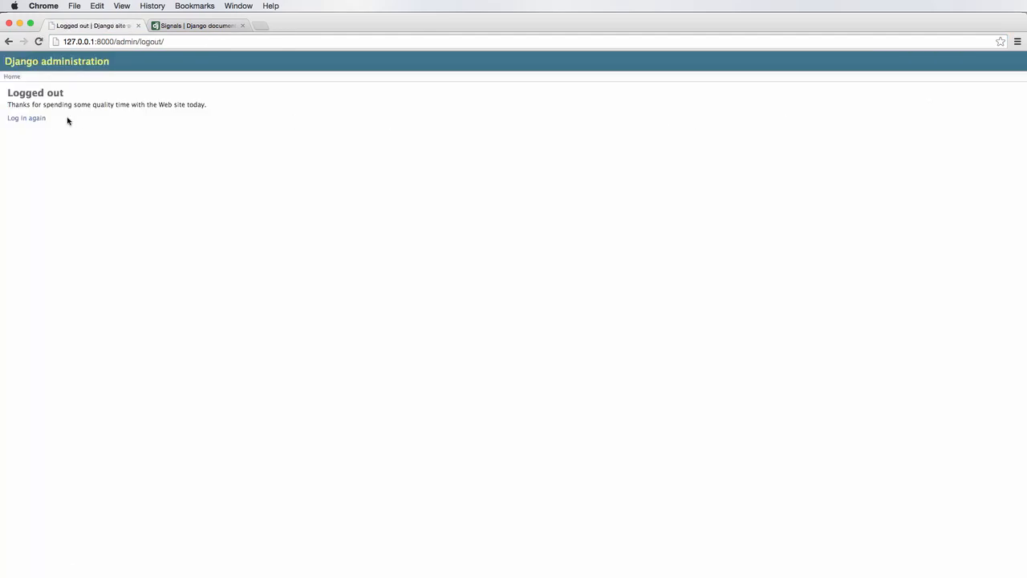
click(26, 119)
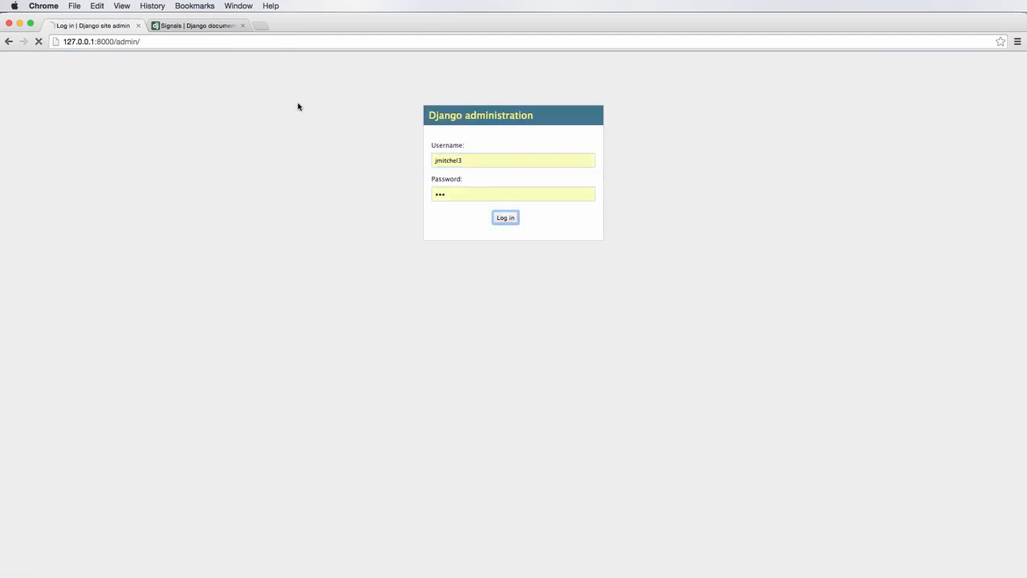
click(504, 219)
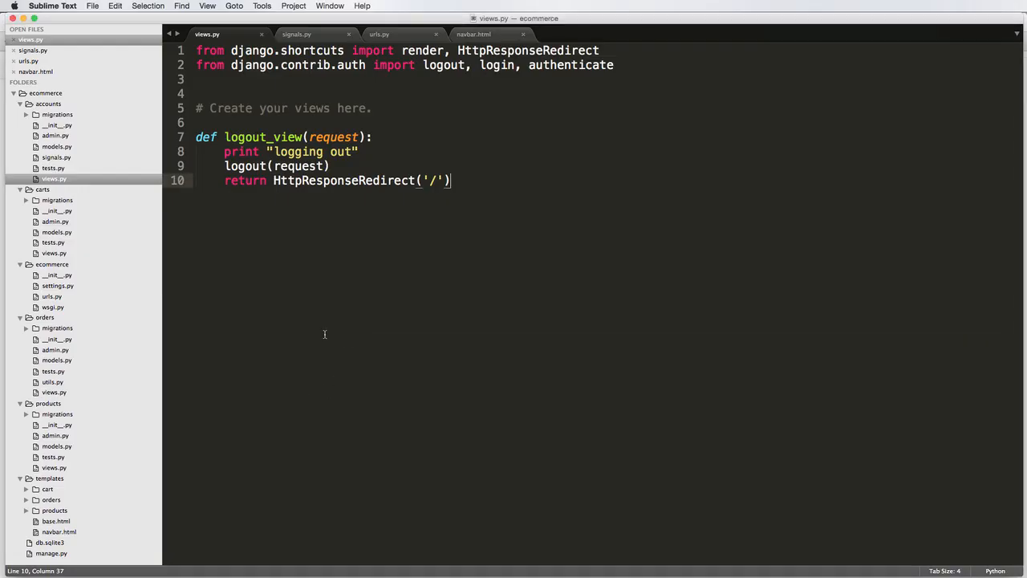
mouse_move(472, 212)
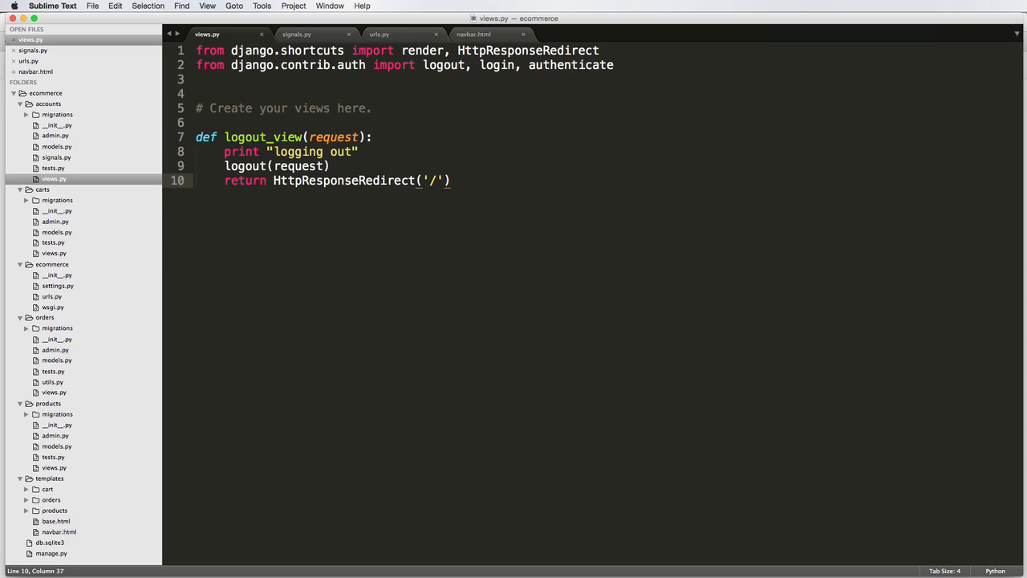
mouse_move(658, 297)
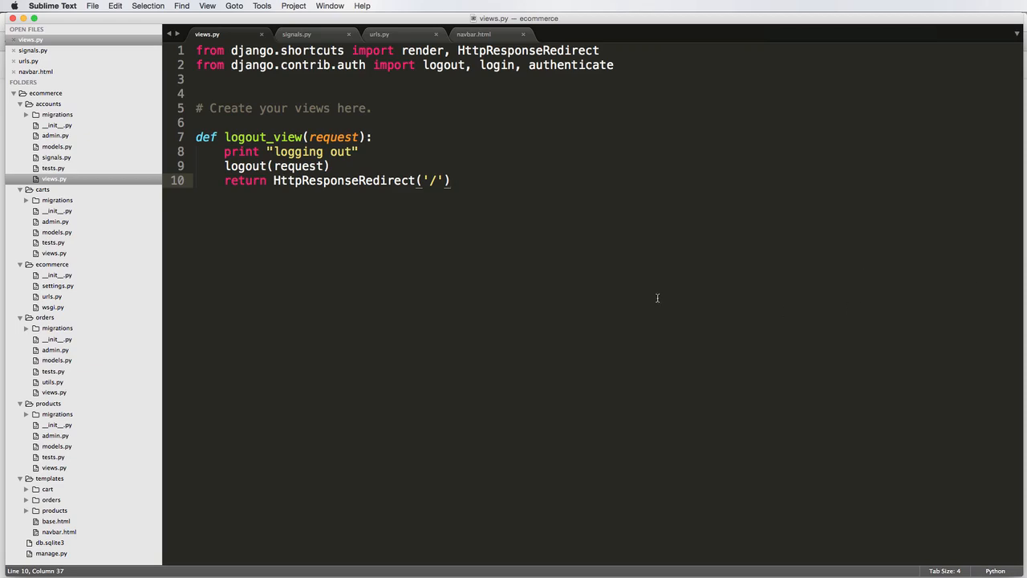